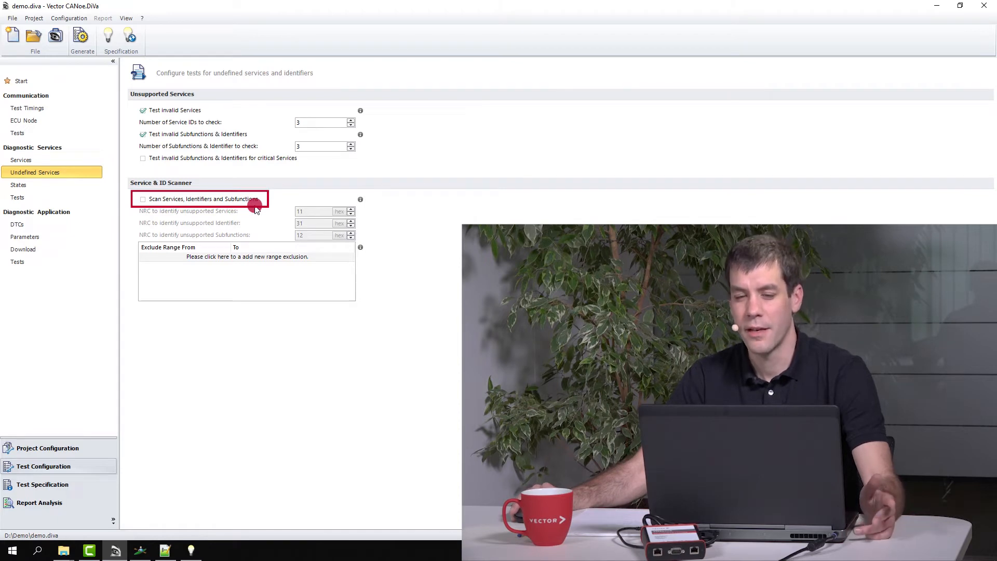
{"action": "mouse_move", "coordinate": [288, 209]}
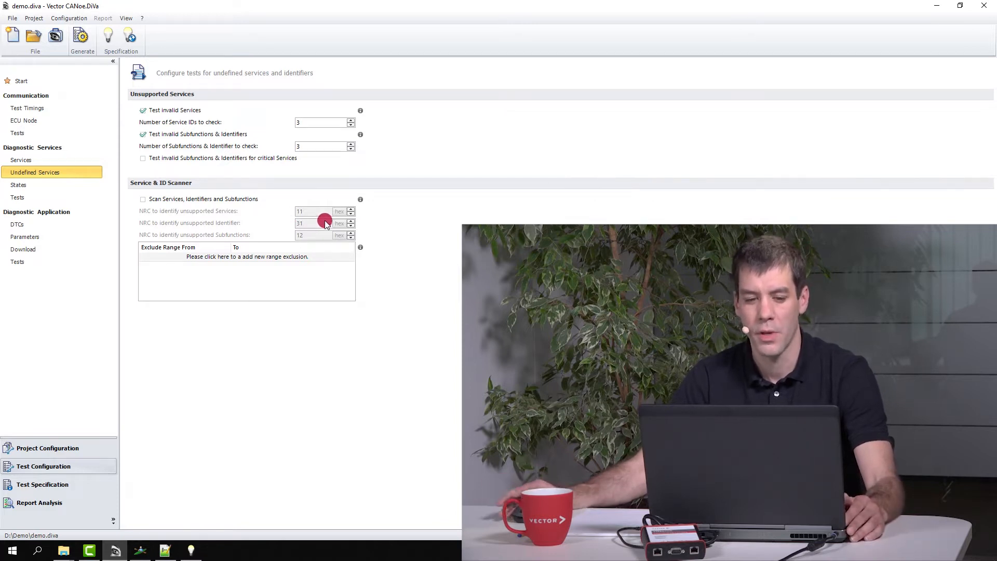
{"action": "mouse_move", "coordinate": [372, 224]}
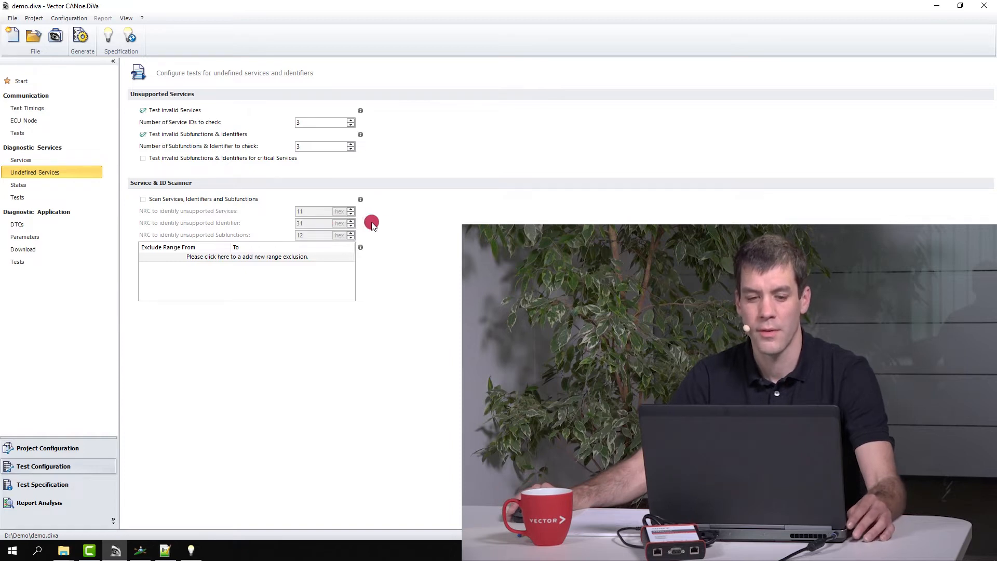
{"action": "mouse_move", "coordinate": [394, 250]}
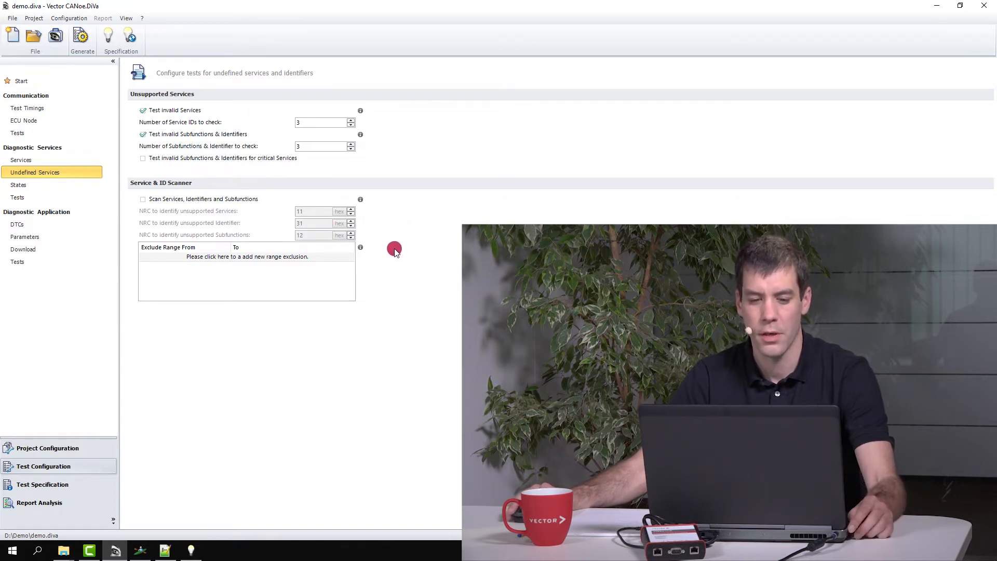
{"action": "mouse_move", "coordinate": [297, 224]}
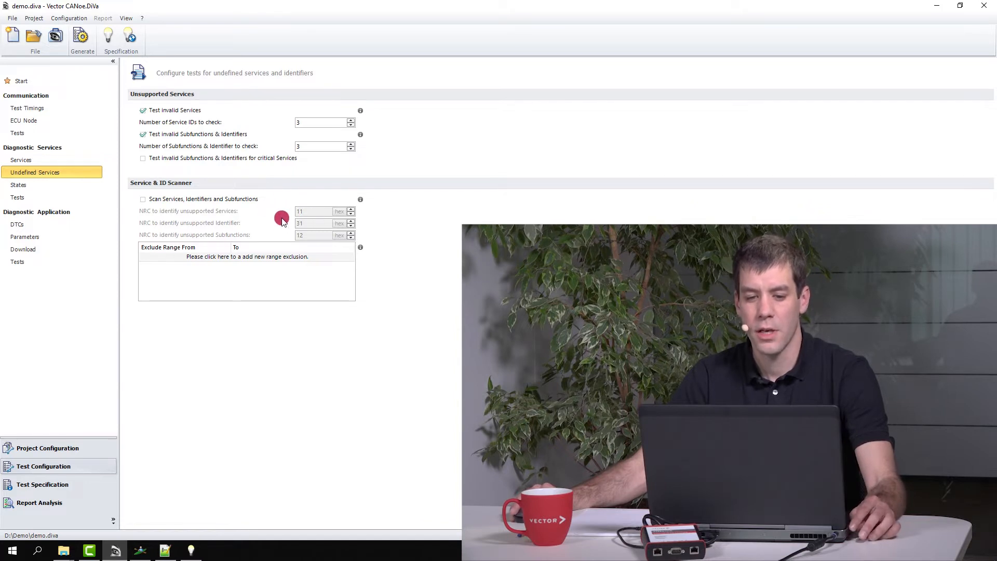
{"action": "mouse_move", "coordinate": [295, 246]}
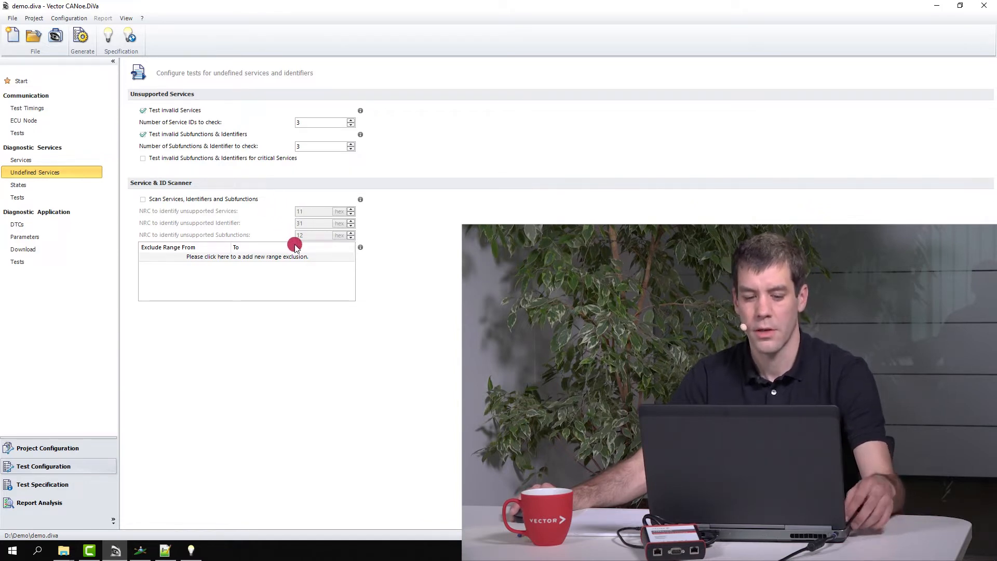
{"action": "mouse_move", "coordinate": [284, 365]}
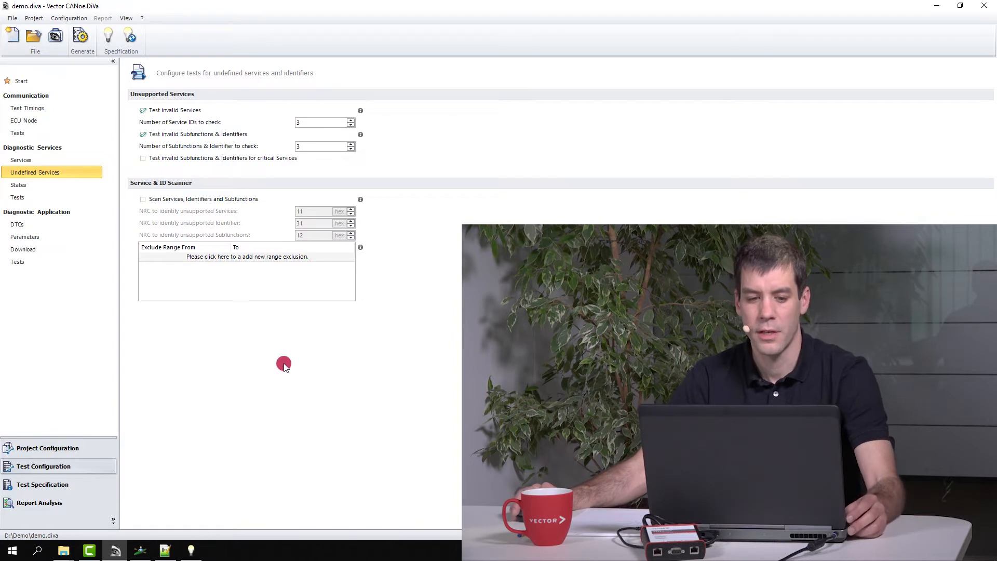
{"action": "mouse_move", "coordinate": [297, 335]}
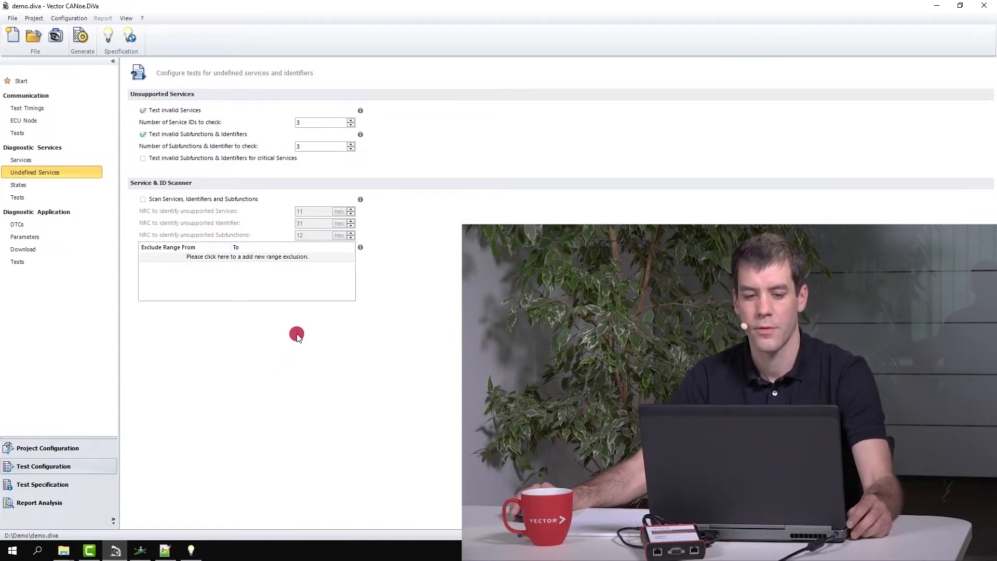
{"action": "mouse_move", "coordinate": [314, 323]}
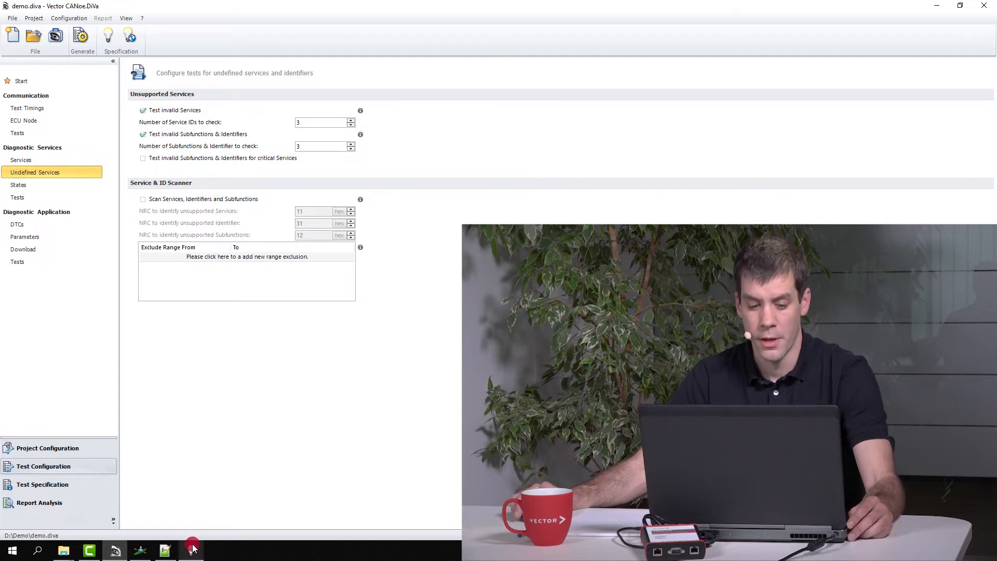
Step: Switch to the ABS description and enable service, identifier and subfunction scanning with NRCs 11, 31, 12
{"action": "left_click", "coordinate": [191, 550]}
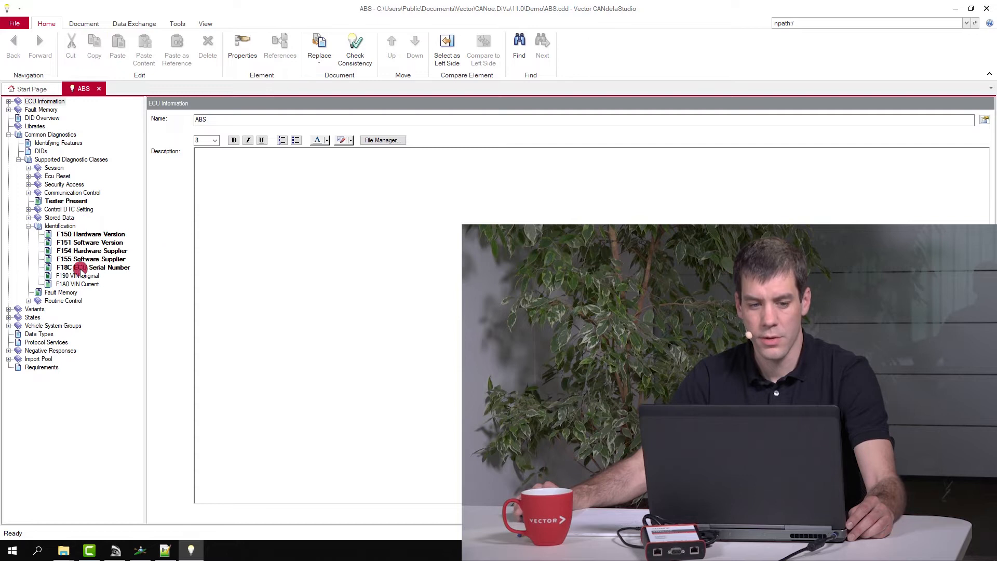
{"action": "mouse_move", "coordinate": [82, 275]}
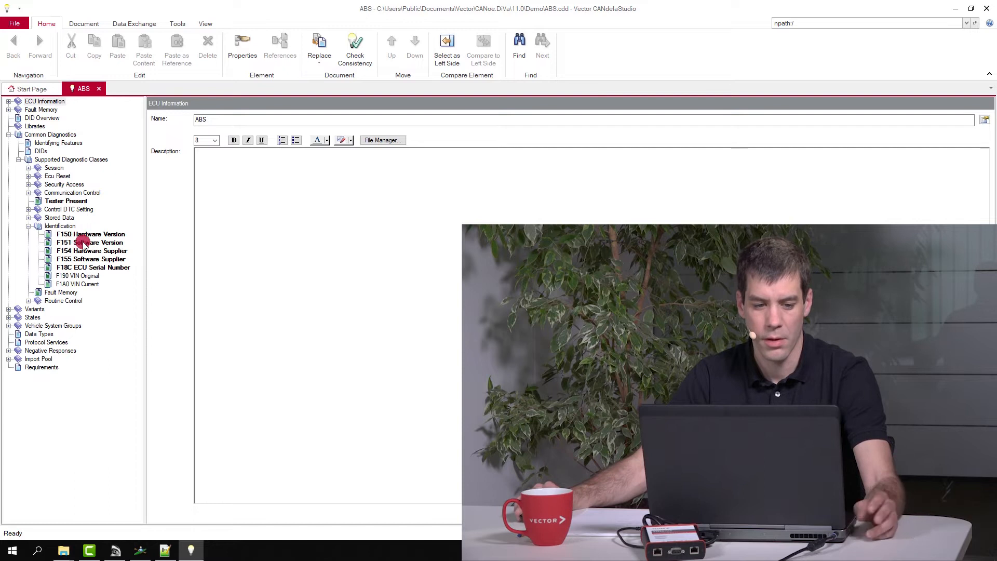
{"action": "mouse_move", "coordinate": [86, 258]}
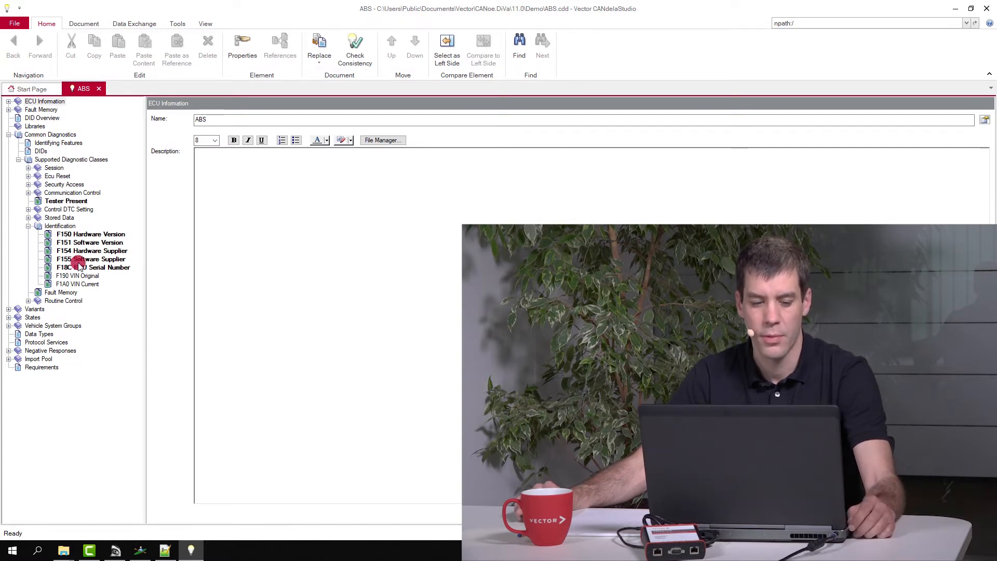
{"action": "mouse_move", "coordinate": [98, 261]}
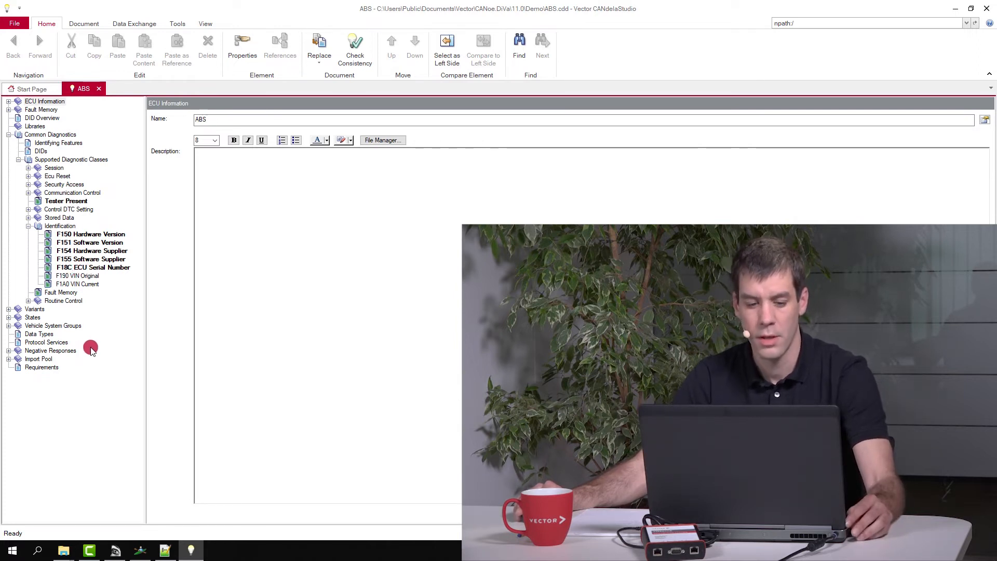
{"action": "mouse_move", "coordinate": [136, 481]}
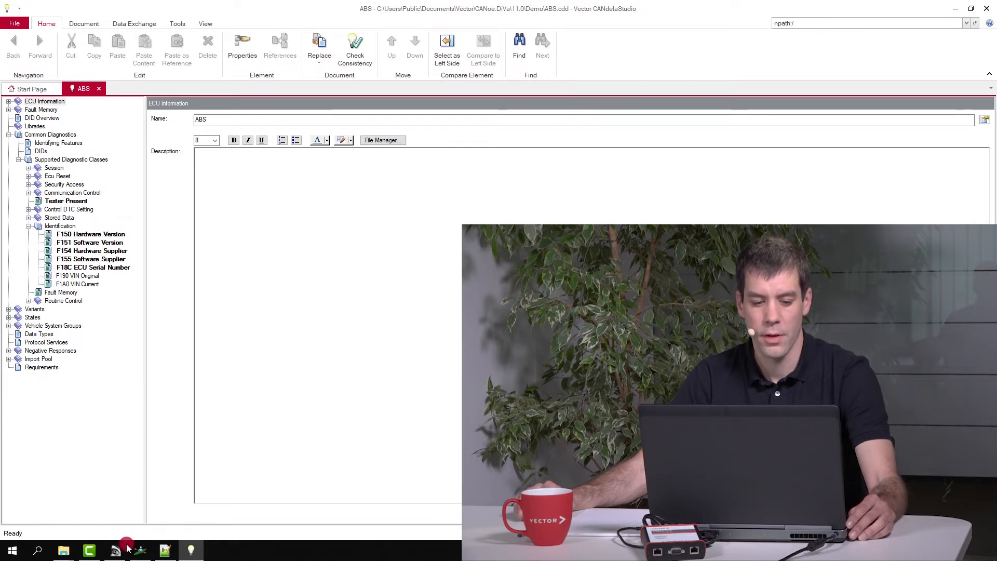
{"action": "mouse_move", "coordinate": [116, 550]}
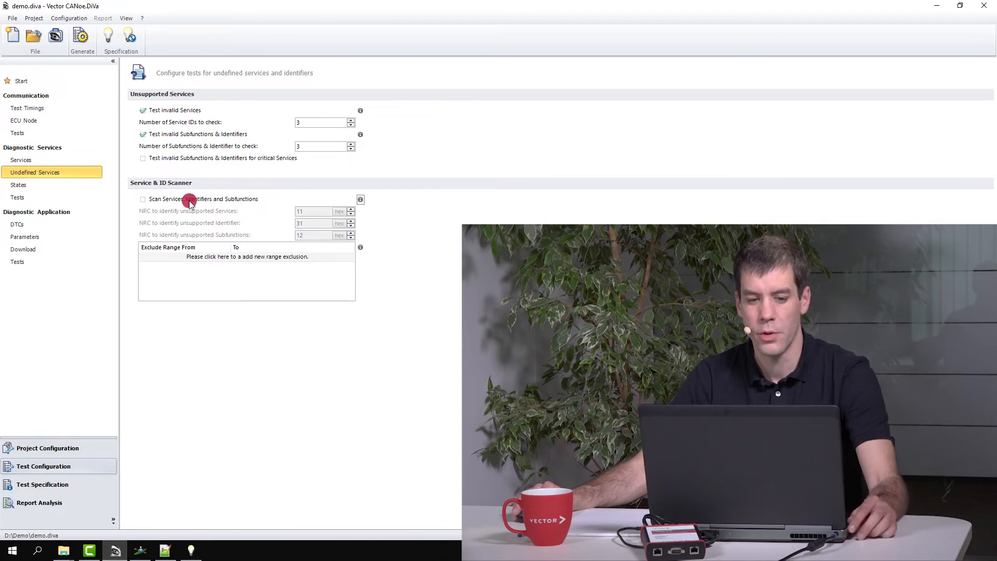
{"action": "left_click", "coordinate": [143, 199]}
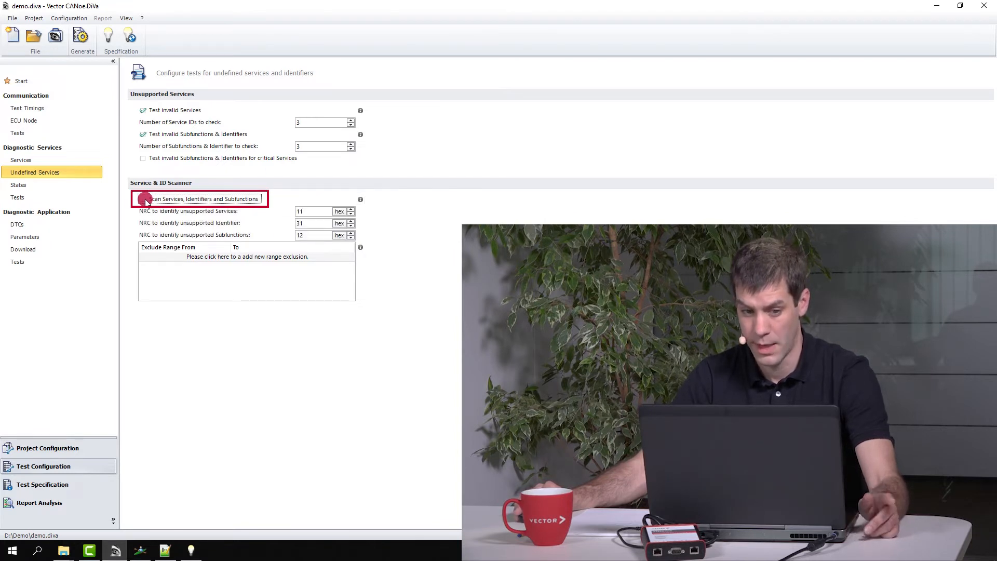
{"action": "left_click", "coordinate": [144, 199]}
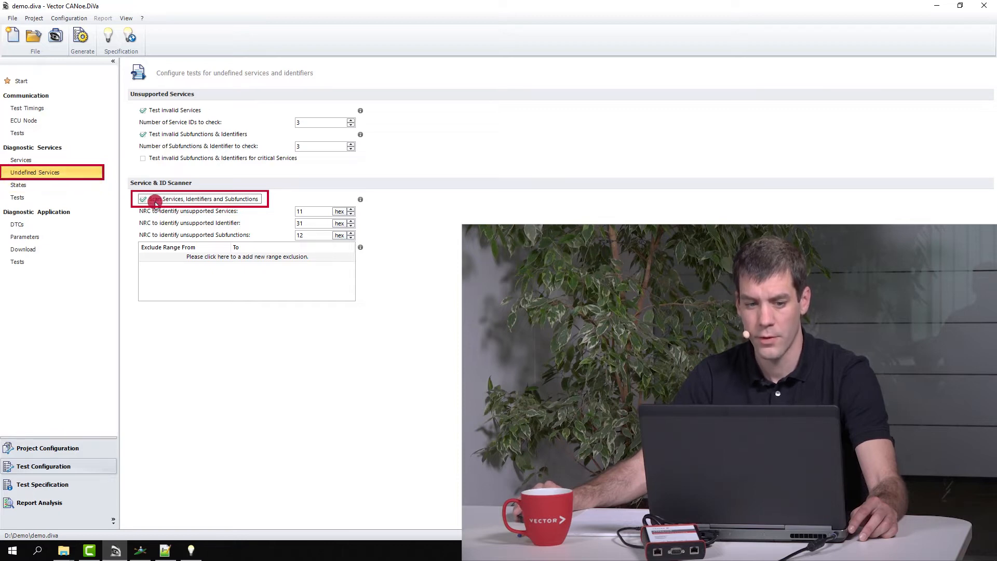
{"action": "left_click", "coordinate": [142, 198]}
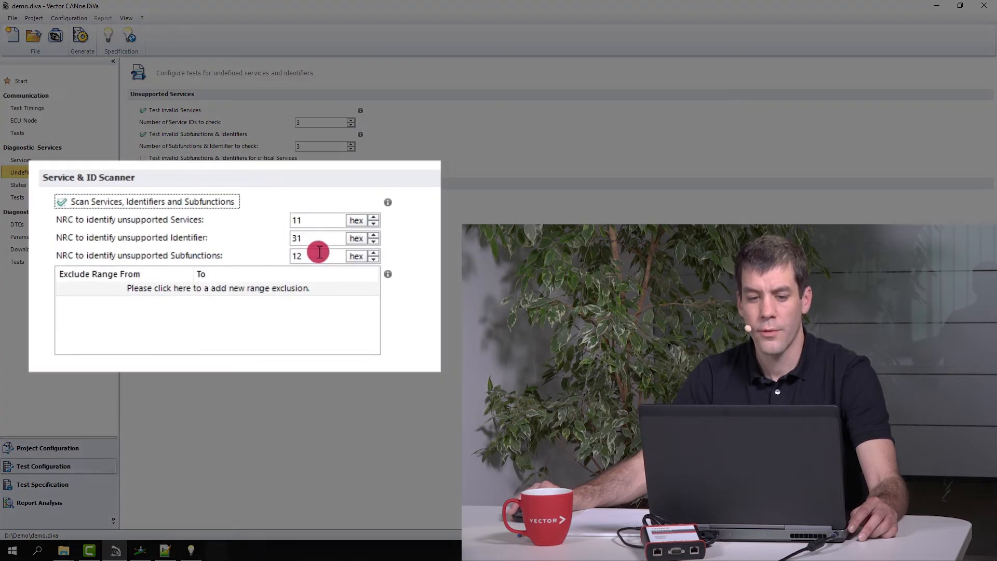
{"action": "mouse_move", "coordinate": [252, 221]}
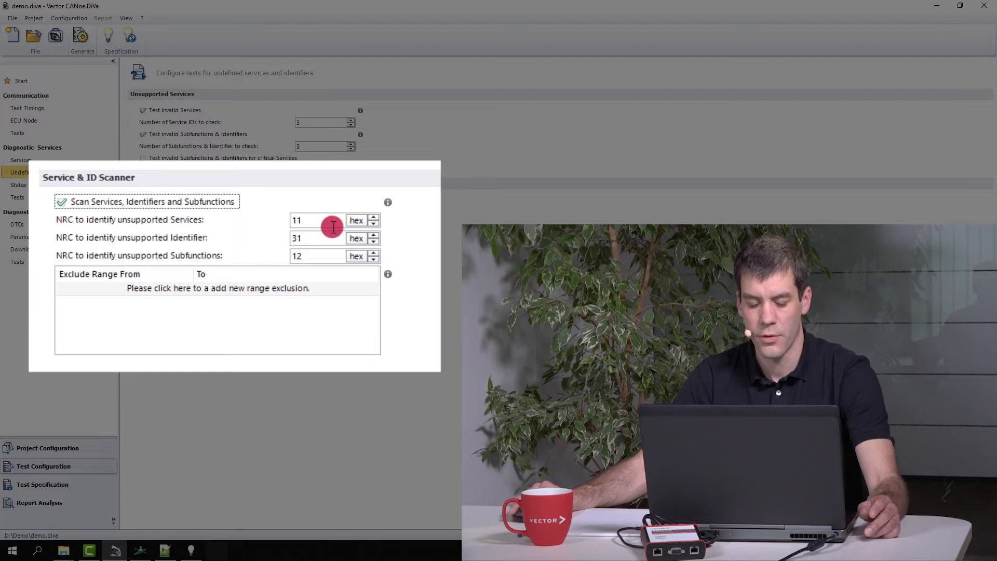
{"action": "mouse_move", "coordinate": [326, 247]}
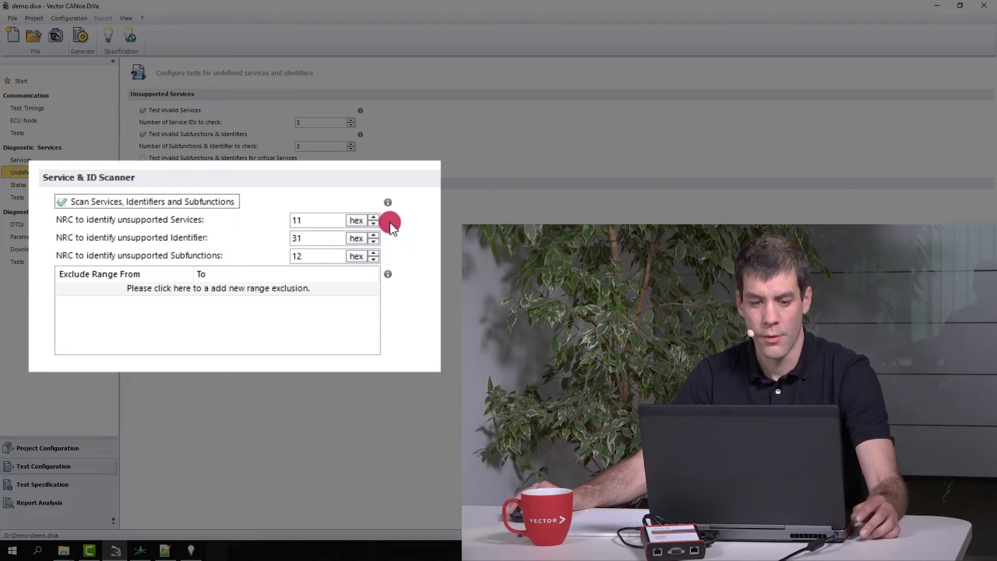
{"action": "mouse_move", "coordinate": [394, 233]}
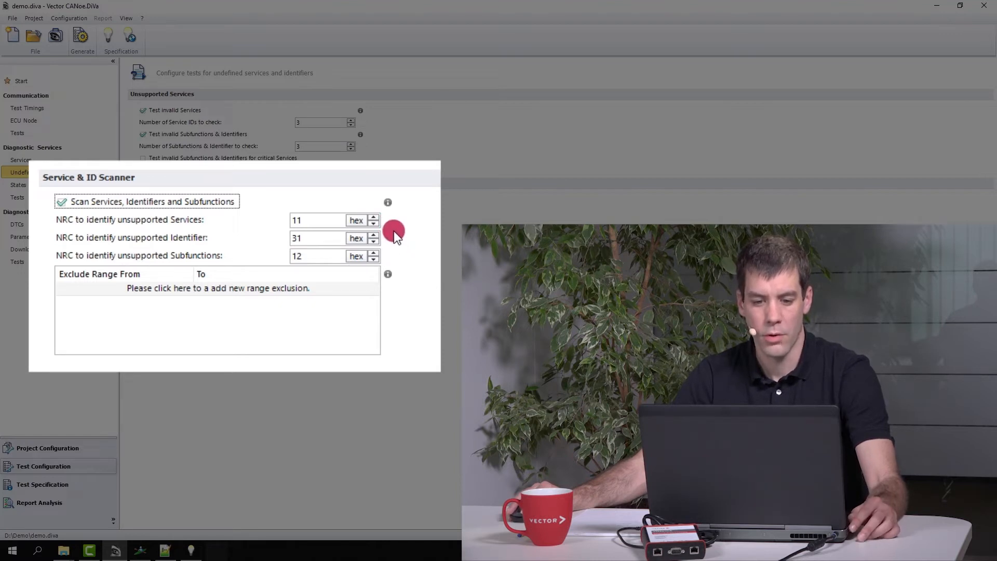
{"action": "mouse_move", "coordinate": [416, 230]}
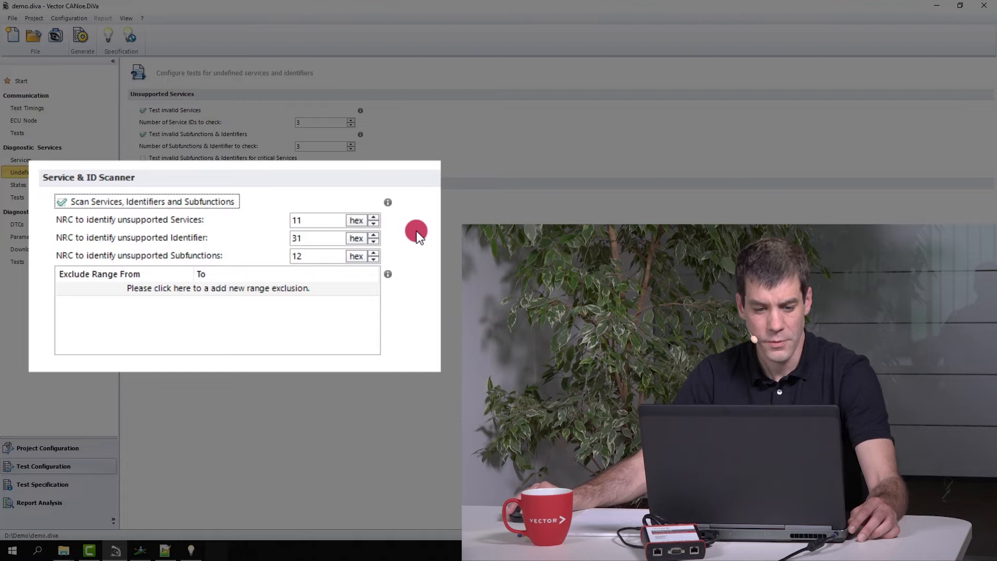
{"action": "mouse_move", "coordinate": [286, 229]}
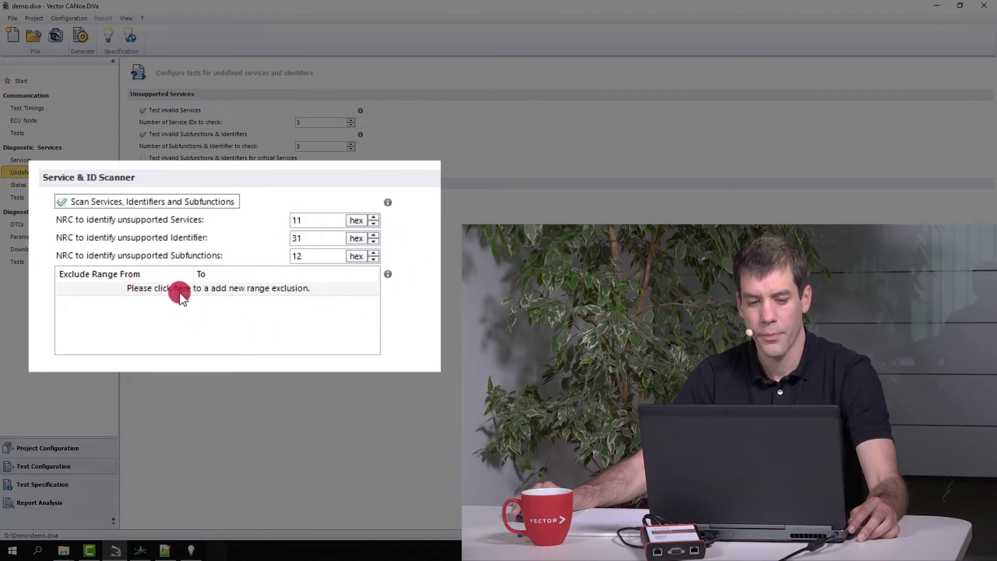
{"action": "mouse_move", "coordinate": [261, 302]}
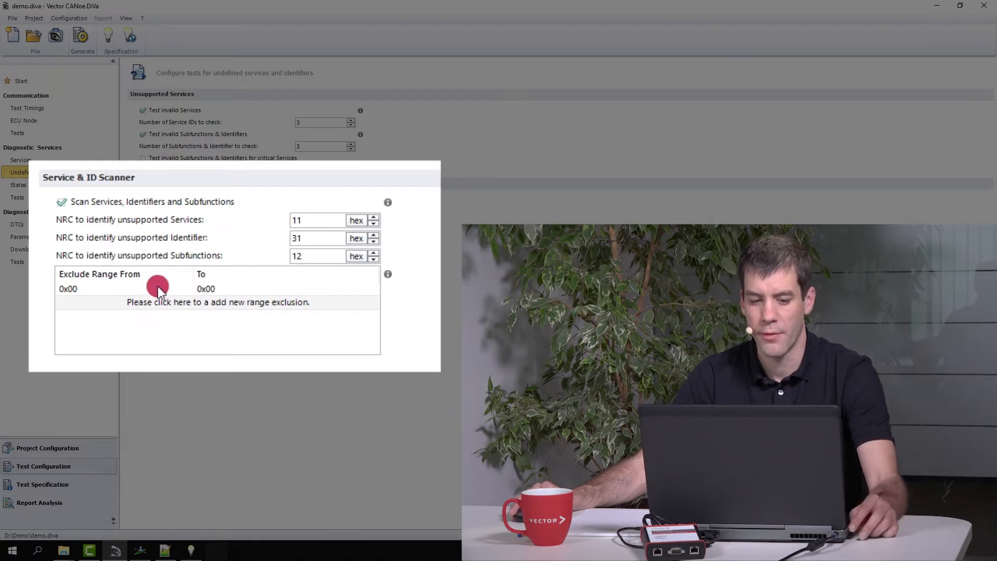
Step: Add an exclude range from 0x00 to 0x0a
{"action": "left_click", "coordinate": [159, 288]}
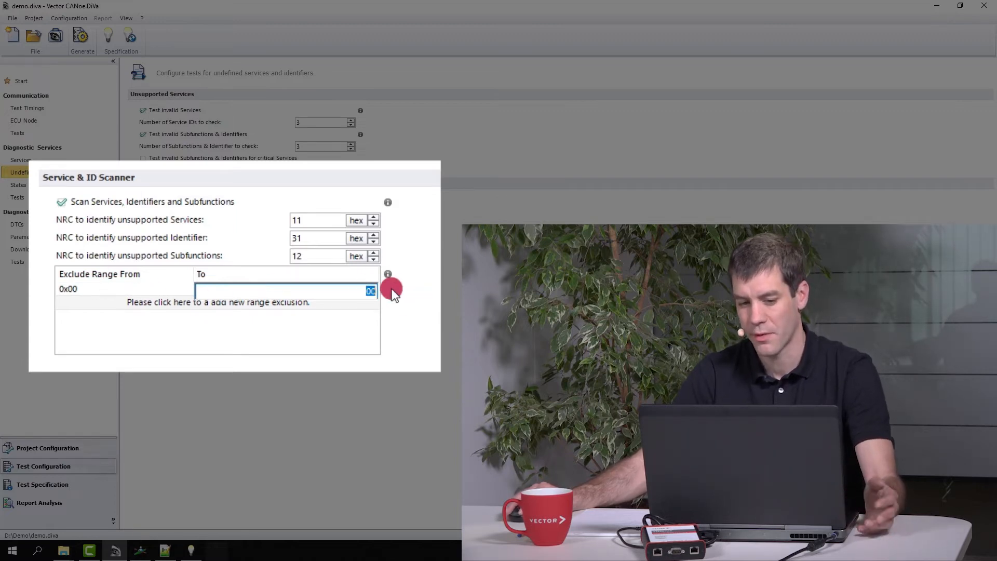
{"action": "mouse_move", "coordinate": [402, 290]}
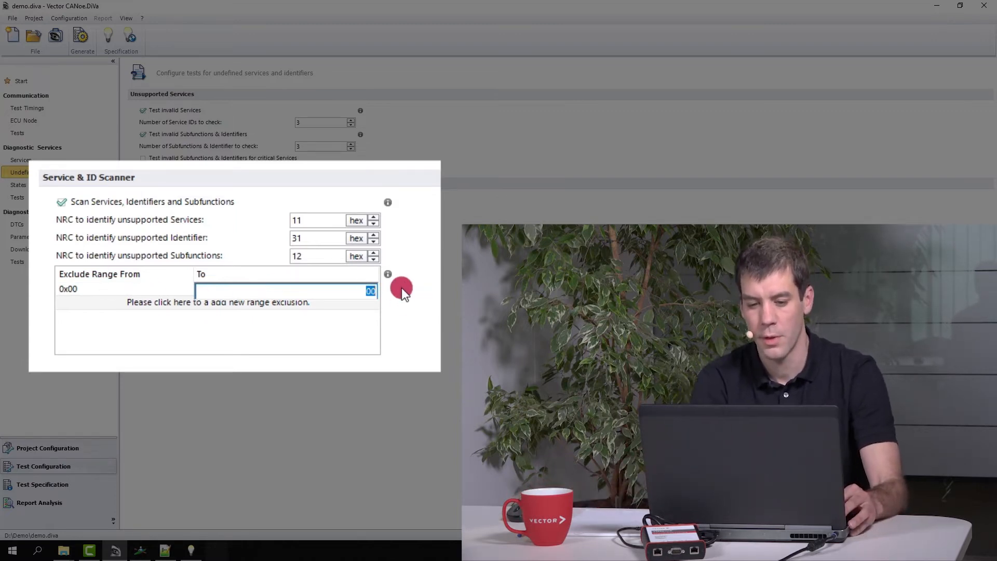
{"action": "type", "text": "0a"}
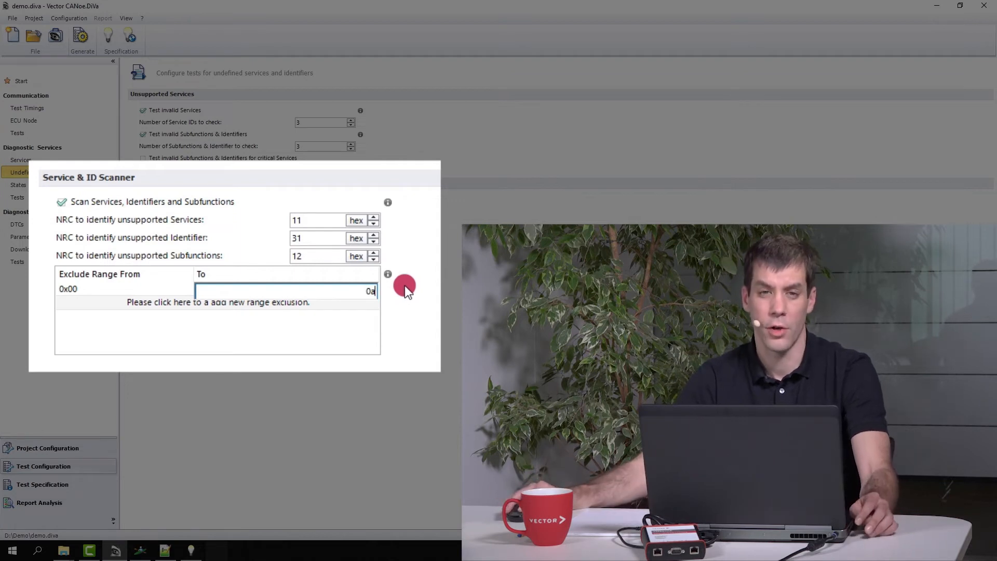
{"action": "mouse_move", "coordinate": [396, 320]}
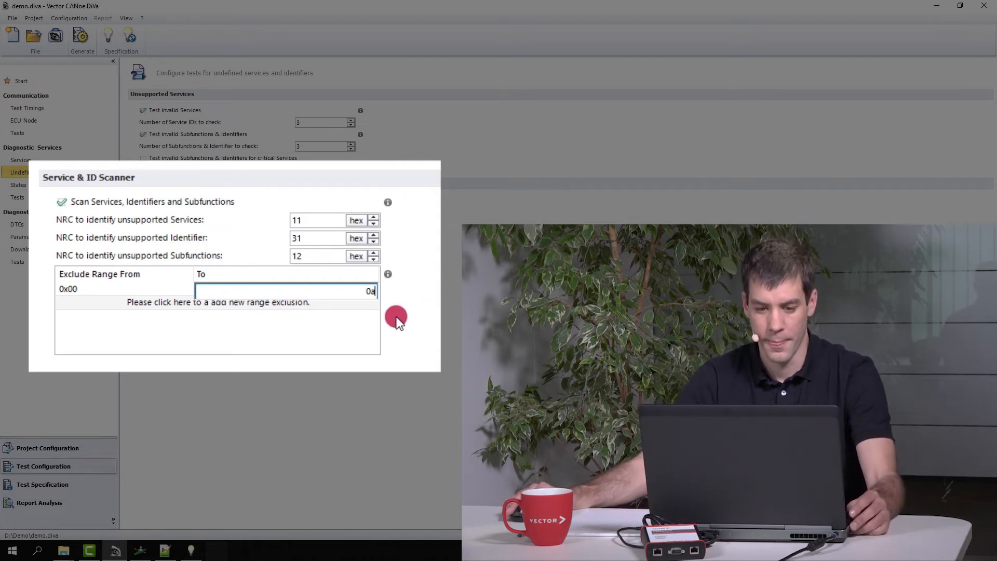
{"action": "key", "text": "Return"}
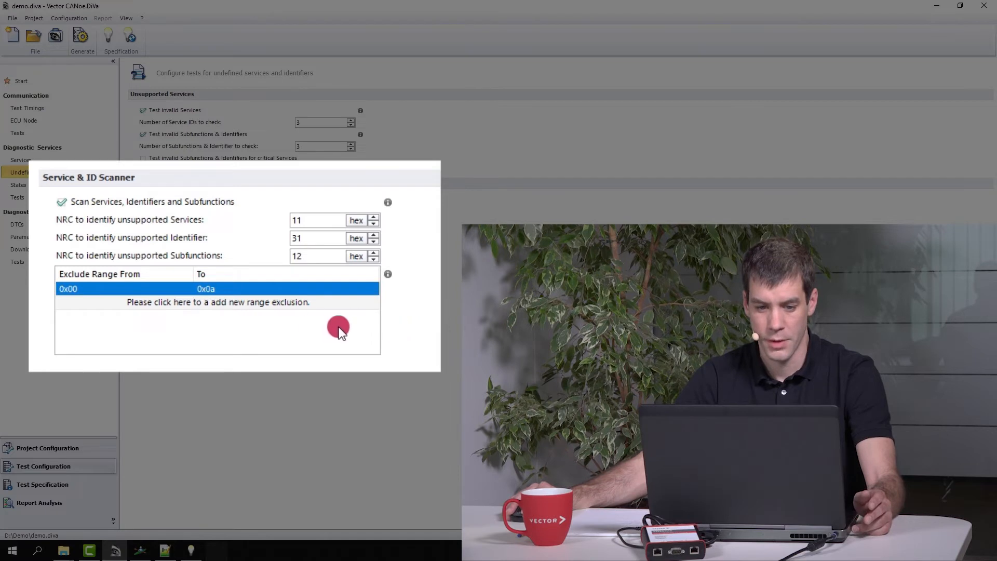
{"action": "mouse_move", "coordinate": [175, 308]}
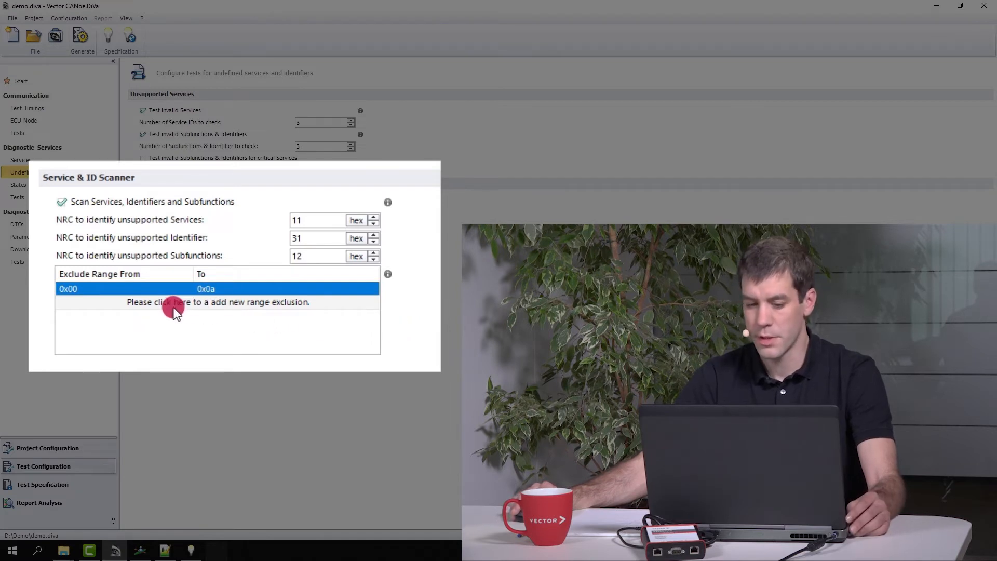
{"action": "mouse_move", "coordinate": [135, 290]}
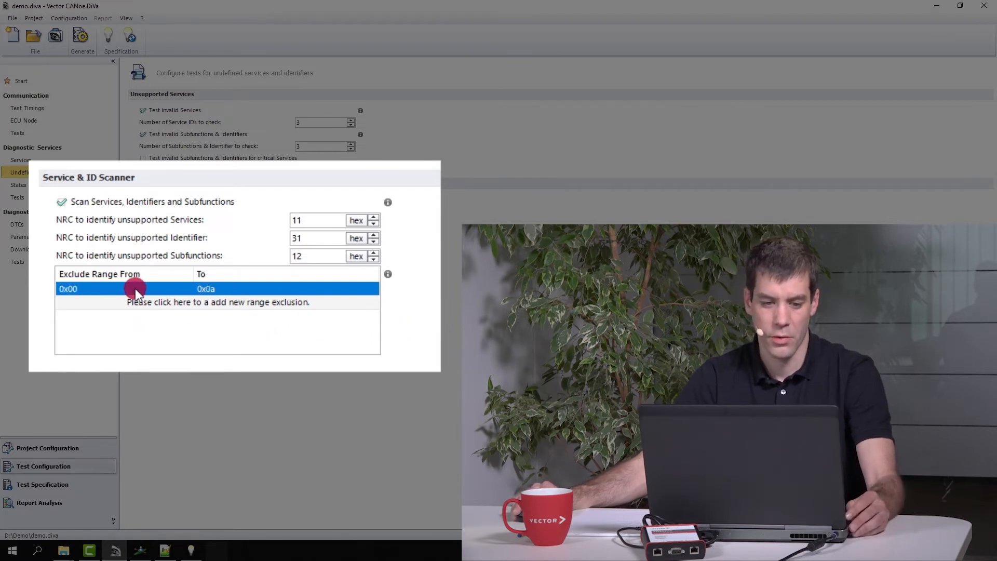
{"action": "mouse_move", "coordinate": [235, 299]}
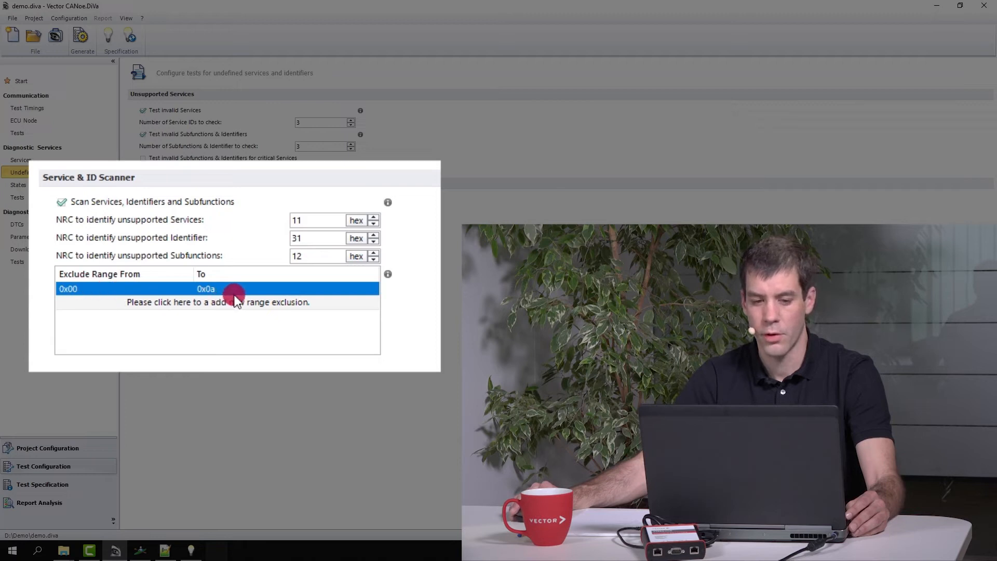
{"action": "mouse_move", "coordinate": [158, 302]}
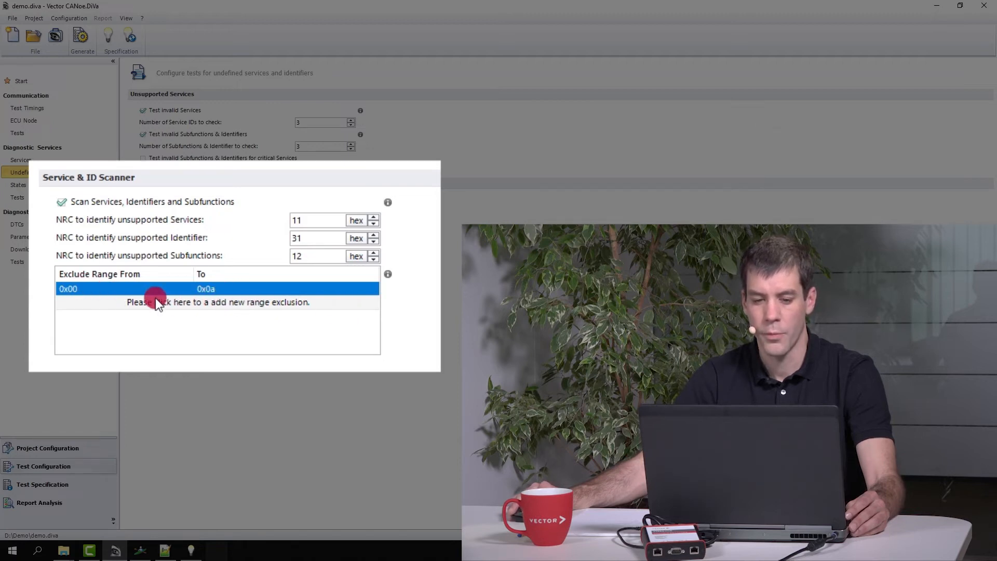
{"action": "mouse_move", "coordinate": [238, 299]}
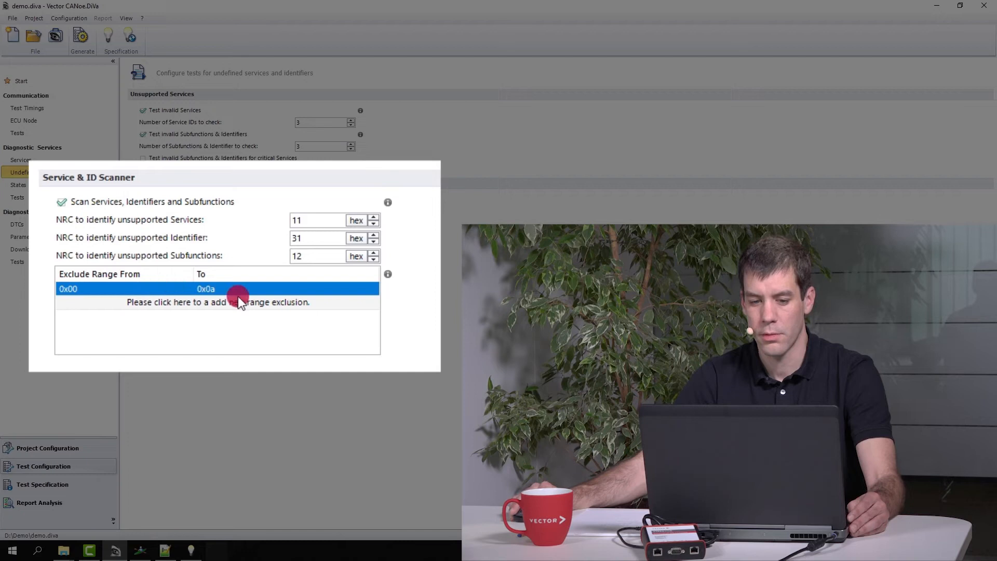
{"action": "mouse_move", "coordinate": [230, 309]}
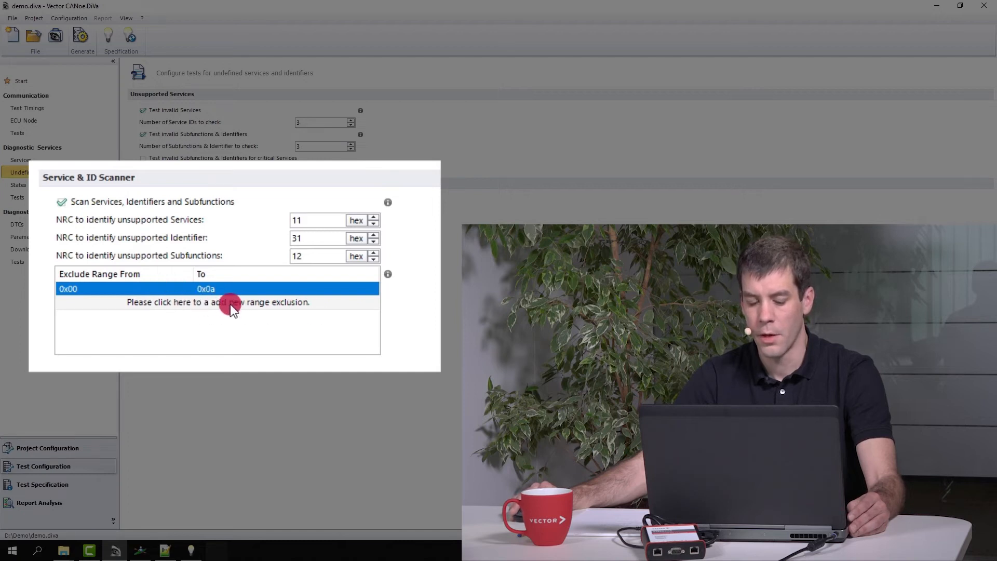
Step: Add a second exclude range from 0x221000 to 0x22ffff
{"action": "left_click", "coordinate": [218, 302]}
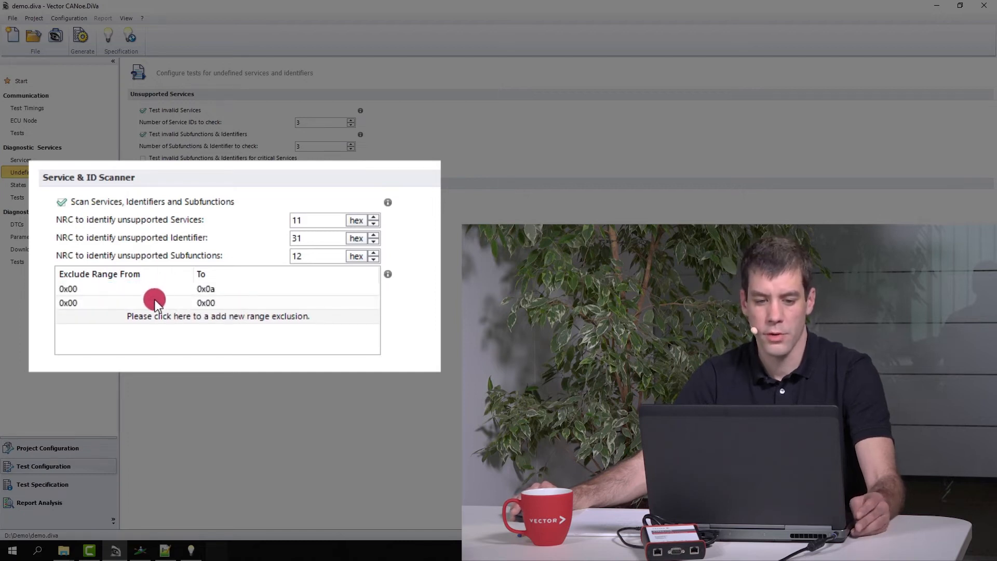
{"action": "double_click", "coordinate": [67, 303]}
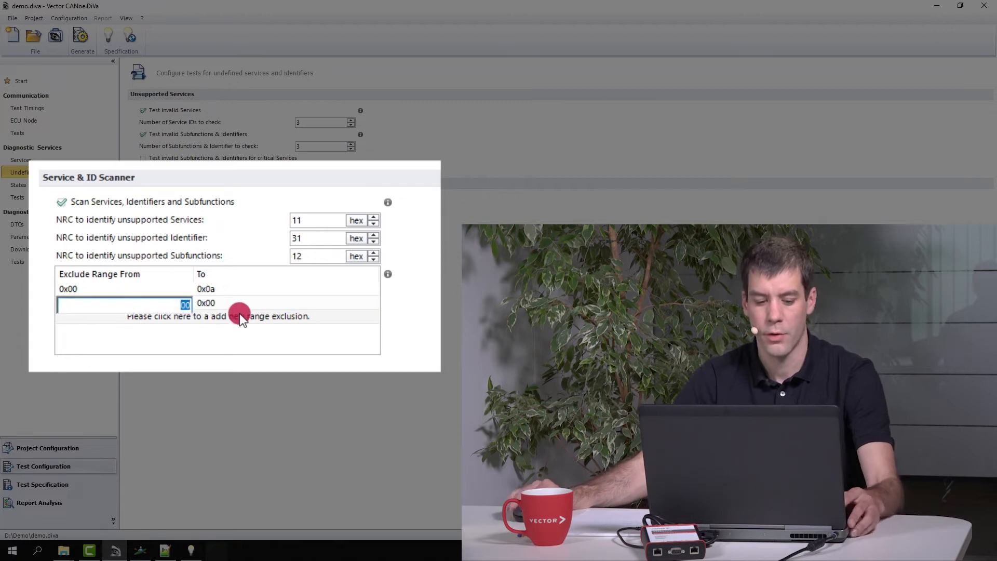
{"action": "type", "text": "221"}
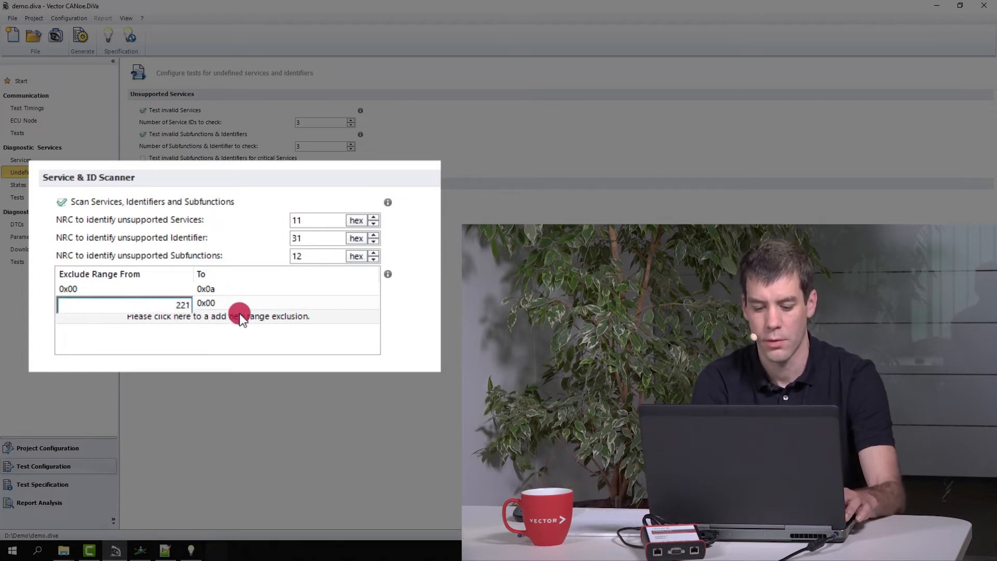
{"action": "type", "text": "000"}
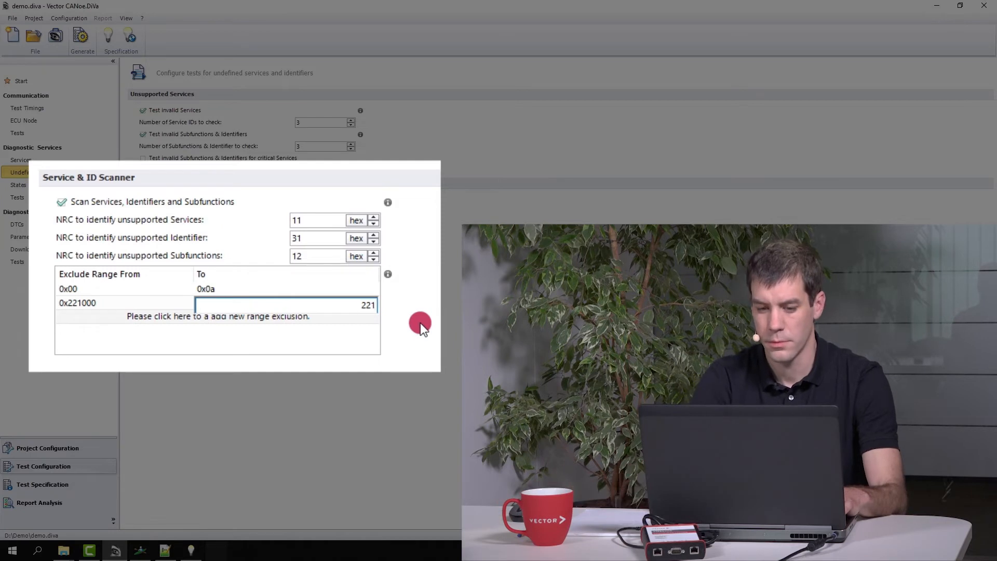
{"action": "type", "text": "ffff"}
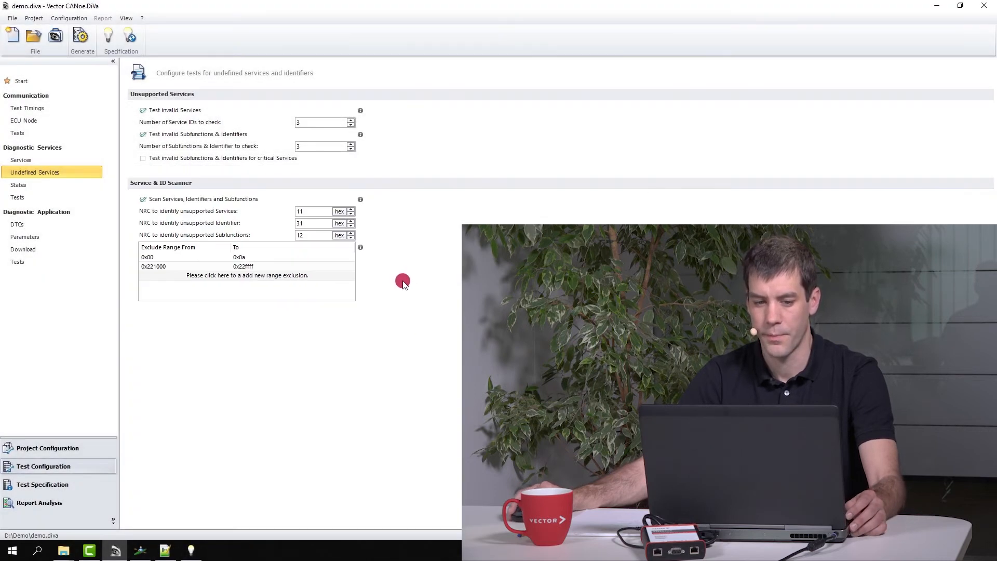
{"action": "mouse_move", "coordinate": [239, 194]}
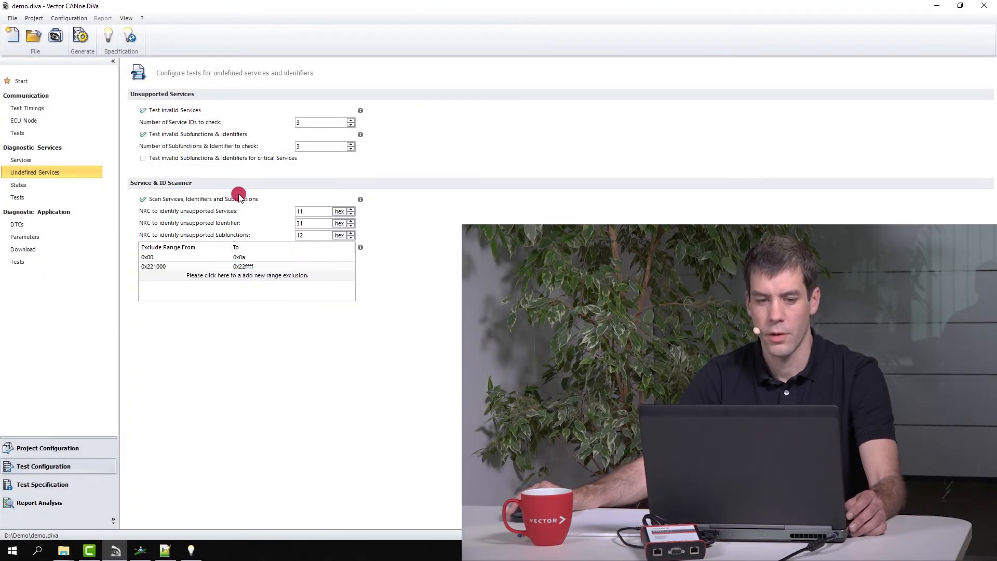
Step: Save the DiVa project and generate the Service_and_ID_Scanner test module into CANoe
{"action": "left_click", "coordinate": [82, 36]}
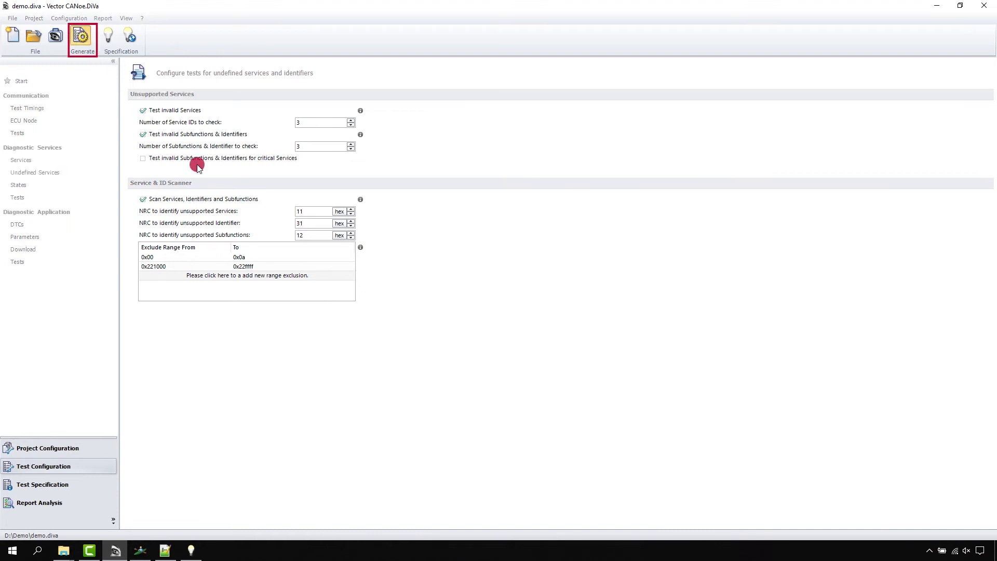
{"action": "left_click", "coordinate": [82, 38]}
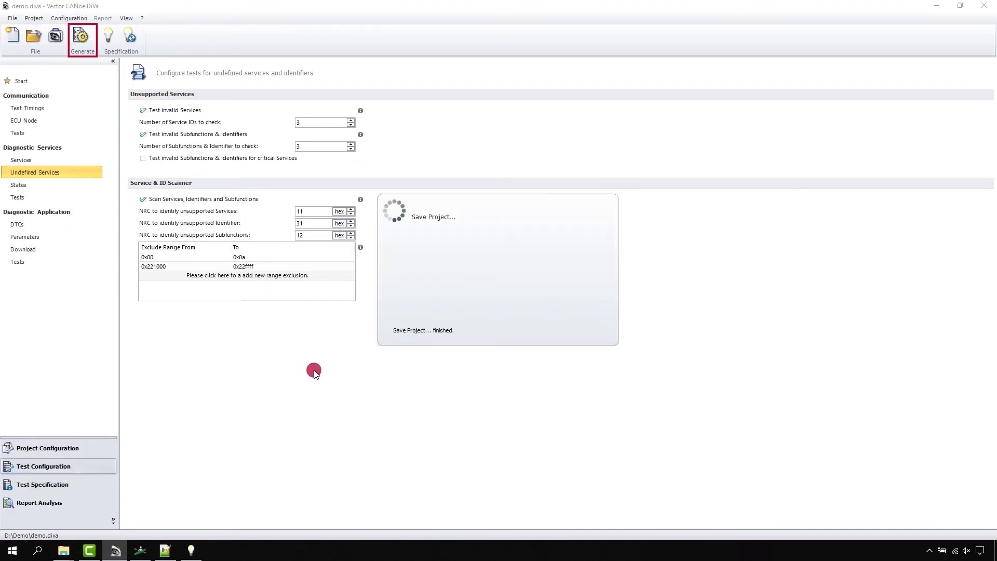
{"action": "left_click", "coordinate": [82, 39]}
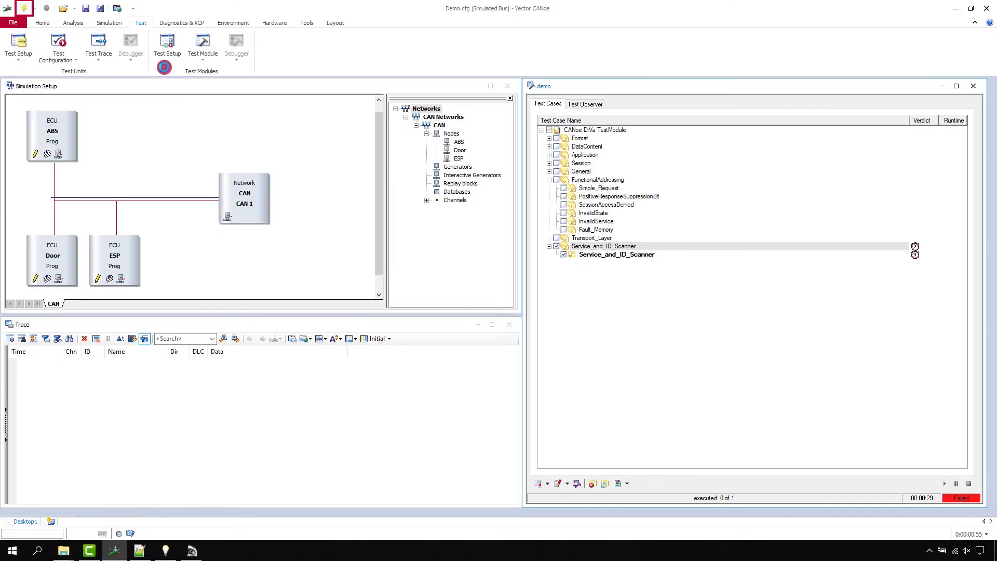
Step: Run the Service_and_ID_Scanner test case from CANoe's test module window
{"action": "left_click", "coordinate": [944, 483]}
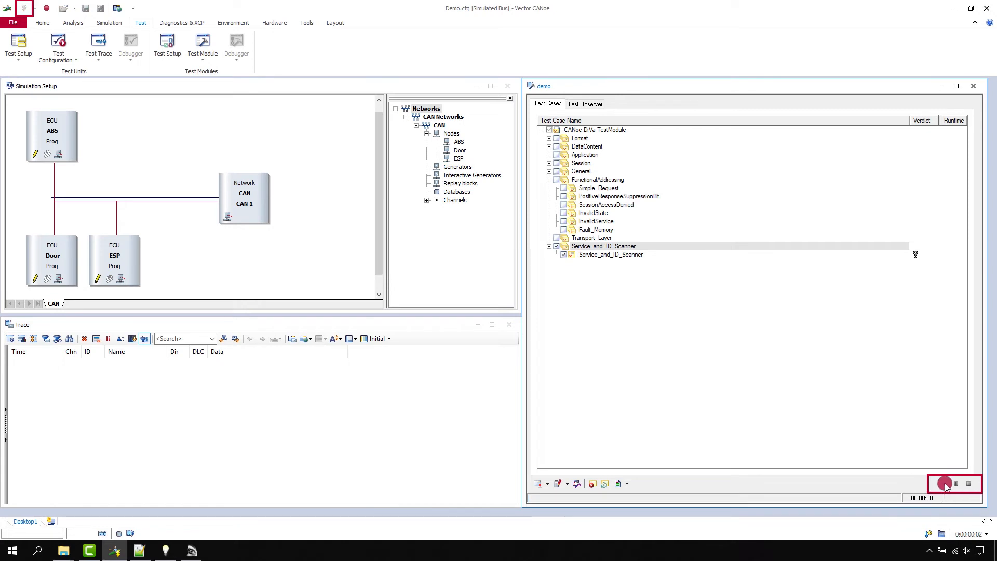
{"action": "left_click", "coordinate": [943, 484]}
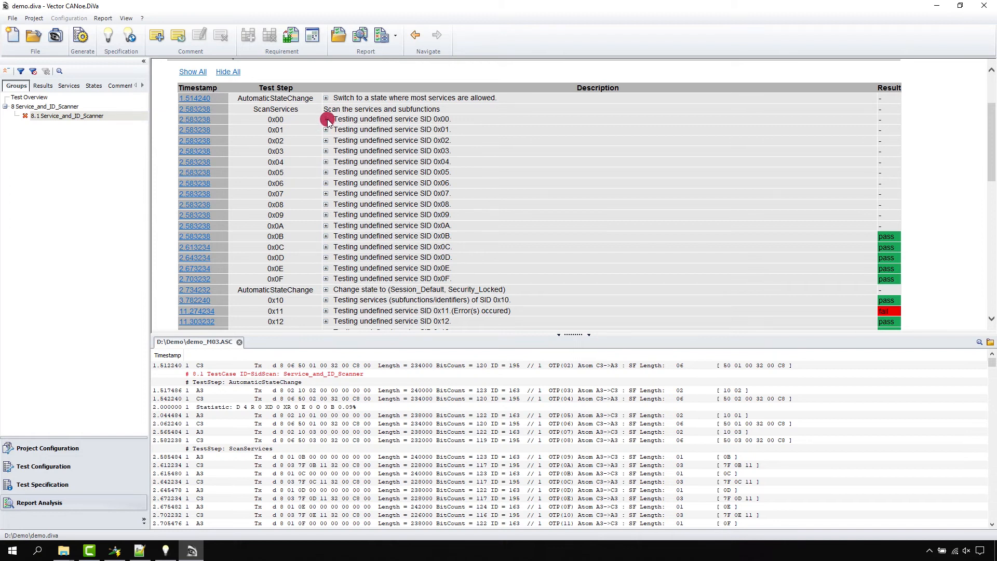
Step: Expand the SID 0x00 report step and scroll through the scan results
{"action": "left_click", "coordinate": [325, 119]}
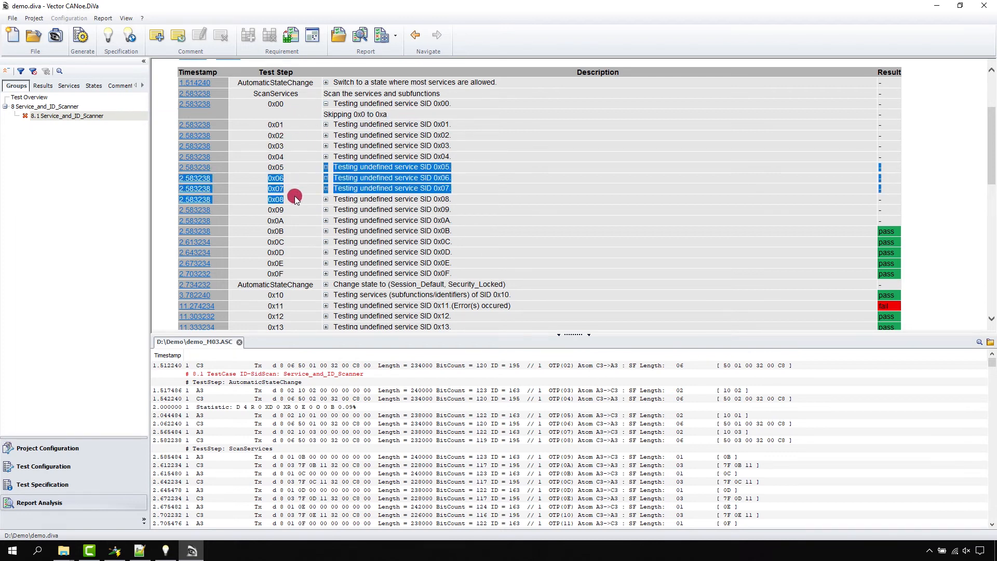
{"action": "scroll", "scroll_direction": "down", "scroll_amount": 3}
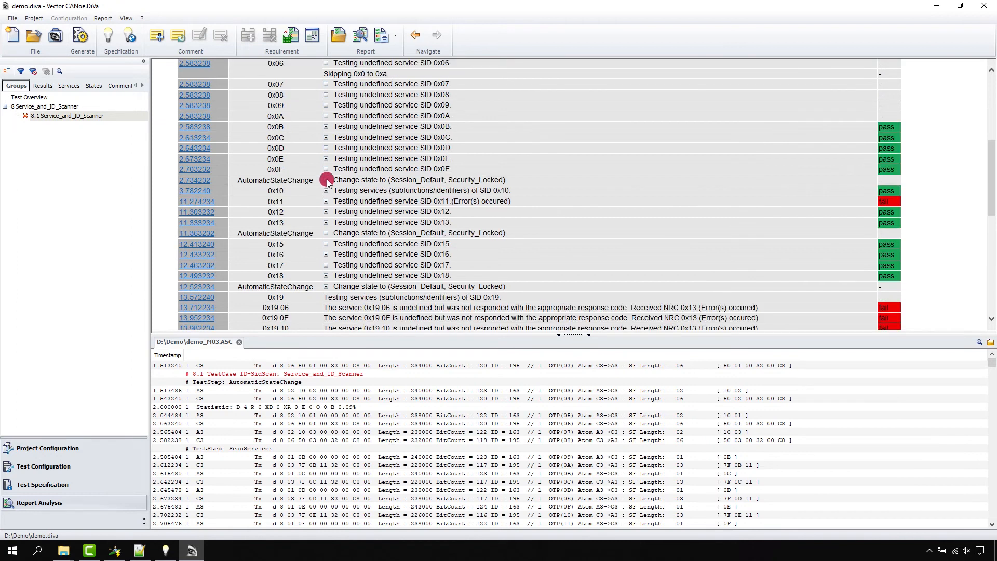
{"action": "scroll", "scroll_direction": "up", "scroll_amount": 3}
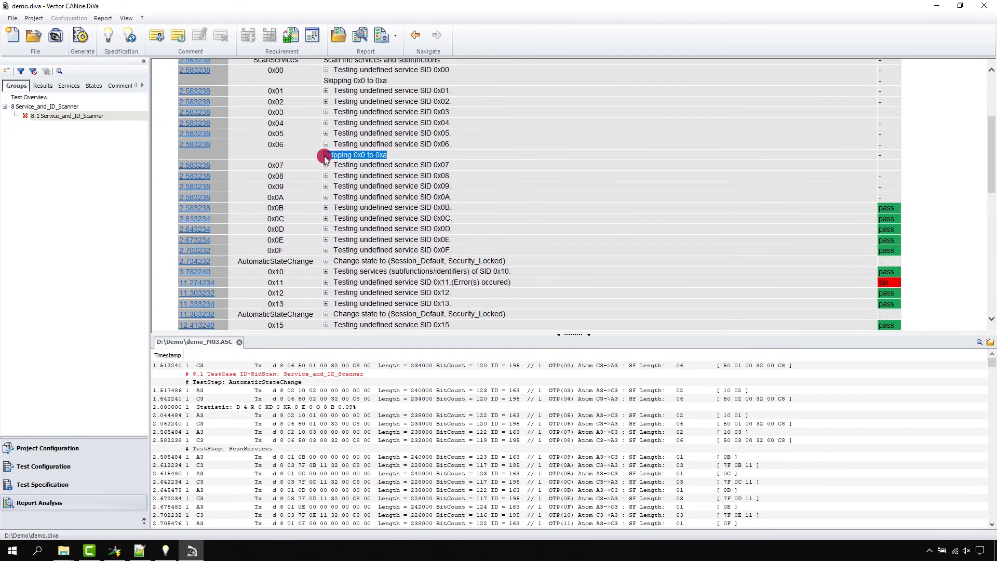
{"action": "scroll", "scroll_direction": "down", "scroll_amount": 3}
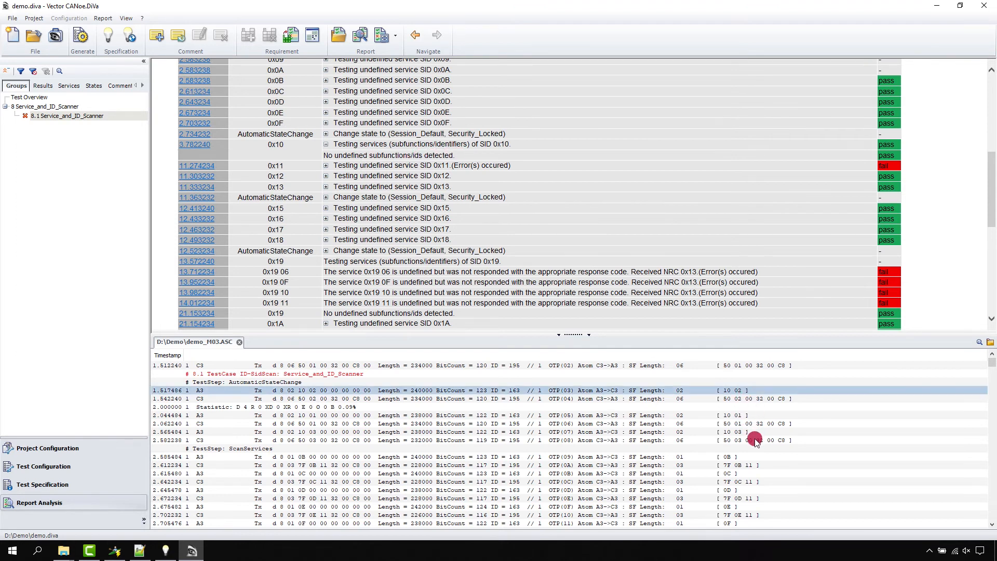
{"action": "scroll", "scroll_direction": "up", "scroll_amount": 3}
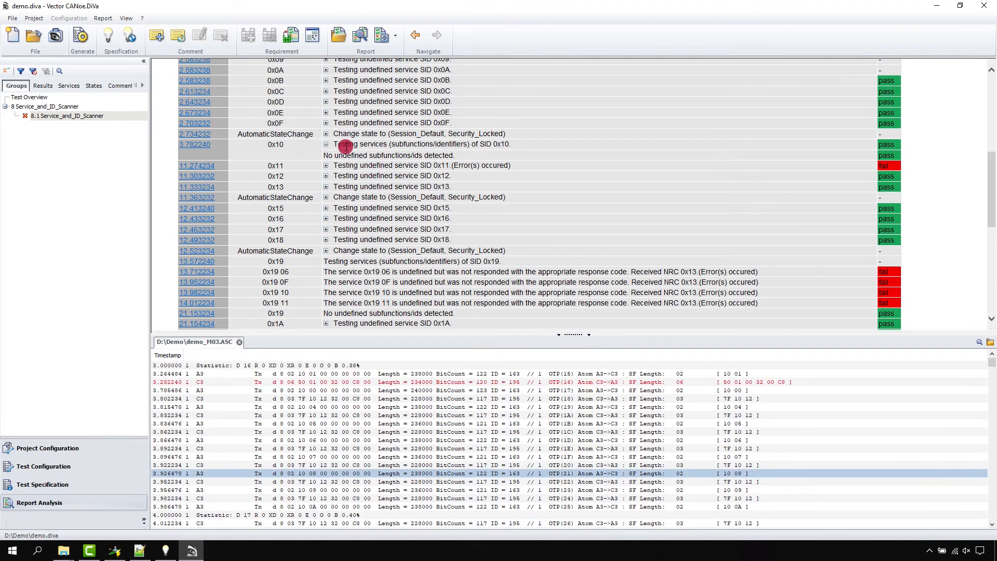
{"action": "scroll", "scroll_direction": "down", "scroll_amount": 3}
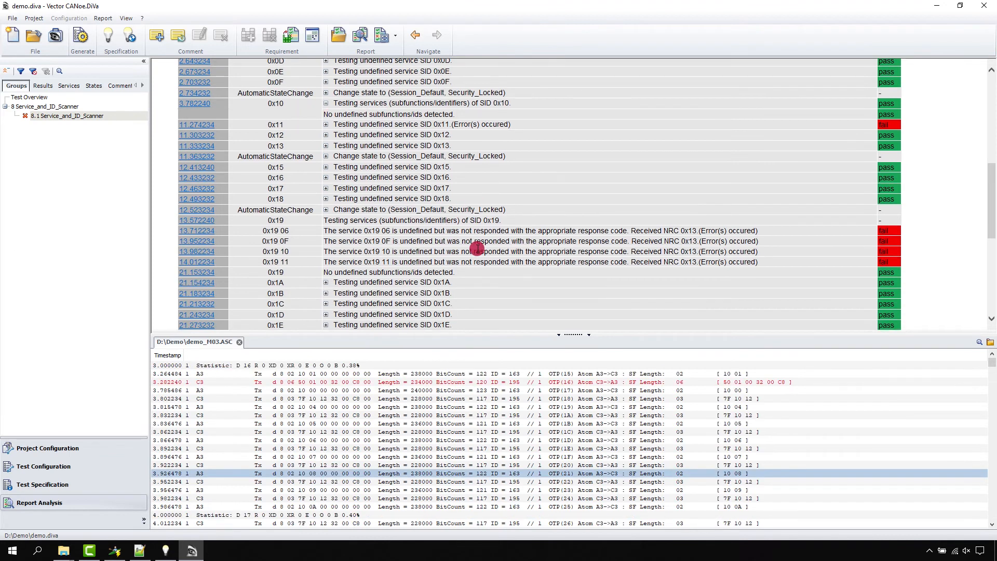
{"action": "scroll", "scroll_direction": "up", "scroll_amount": 3}
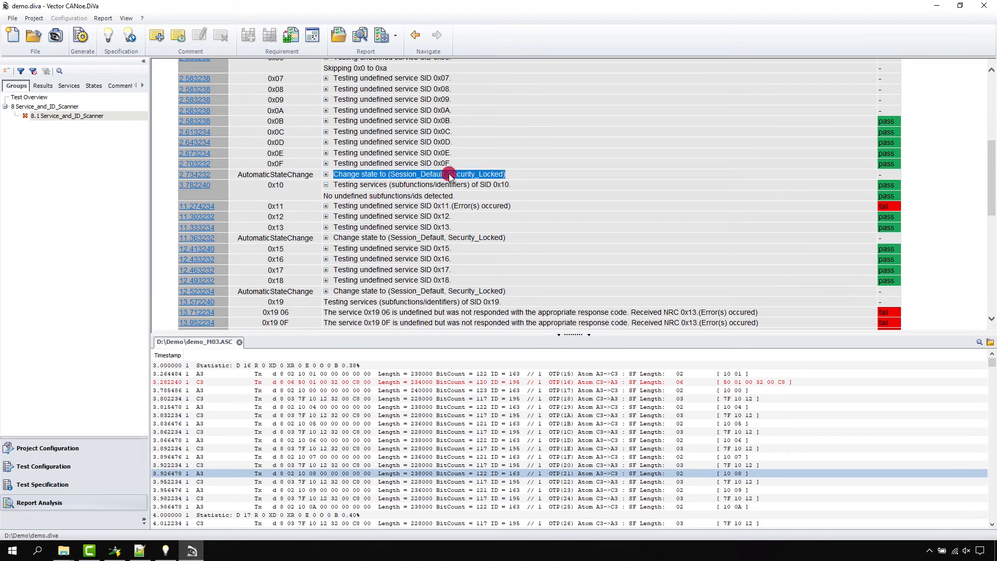
{"action": "mouse_move", "coordinate": [420, 182]}
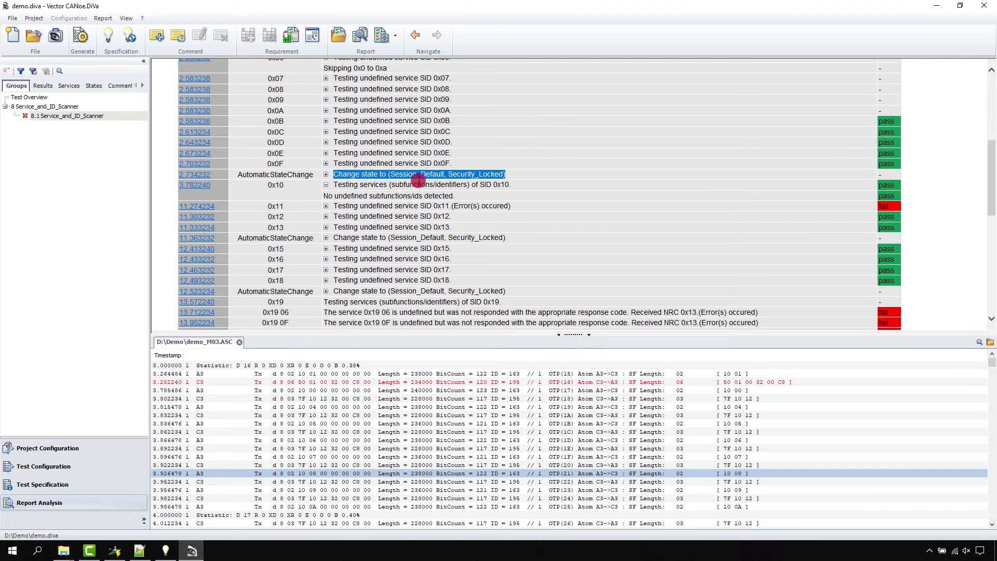
{"action": "mouse_move", "coordinate": [492, 180]}
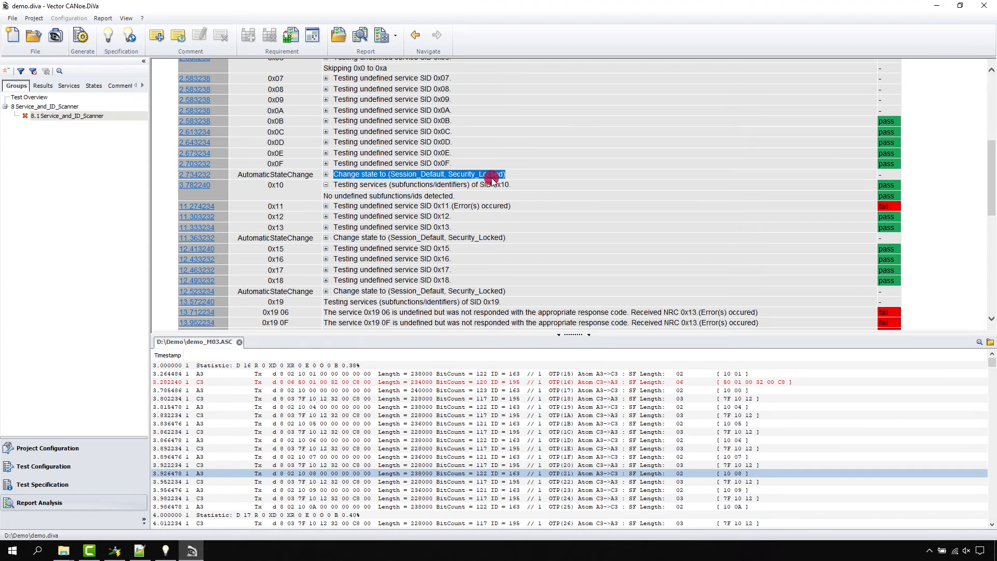
{"action": "scroll", "scroll_direction": "down", "scroll_amount": 3}
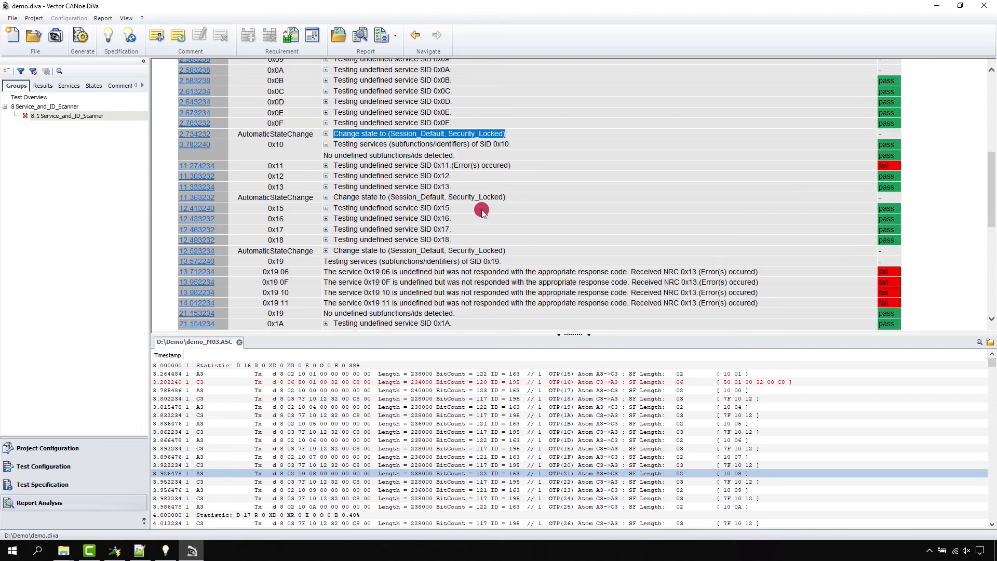
{"action": "scroll", "scroll_direction": "down", "scroll_amount": 3}
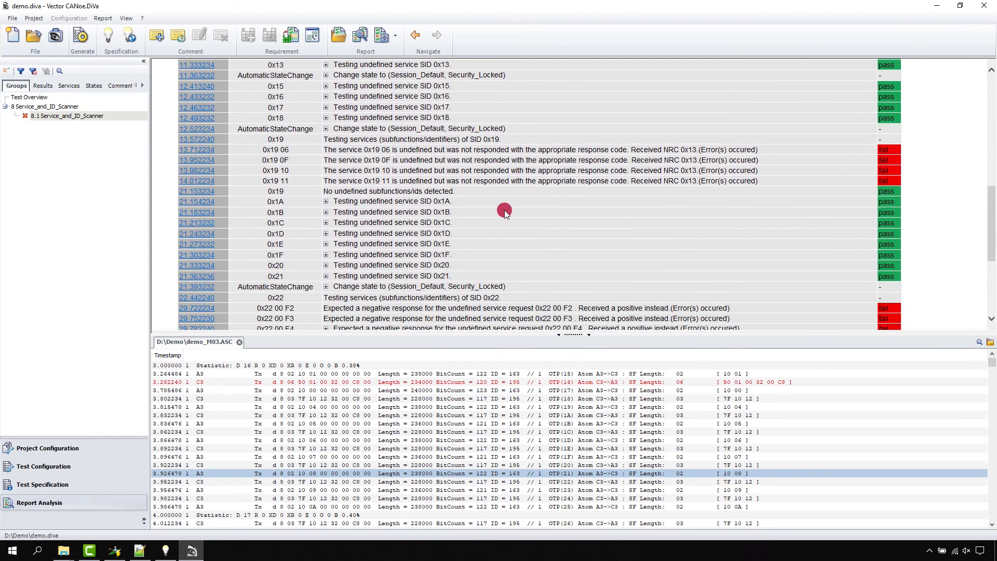
Step: Jump the trace log to the failed 0x22 00 F2 request near 29.72 s
{"action": "scroll", "scroll_direction": "down", "scroll_amount": 3}
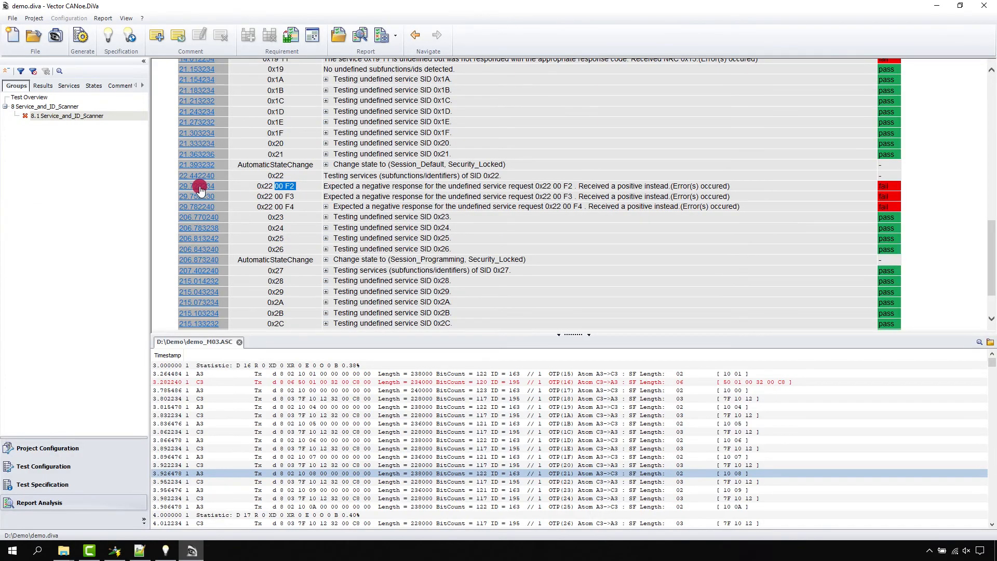
{"action": "left_click", "coordinate": [200, 186]}
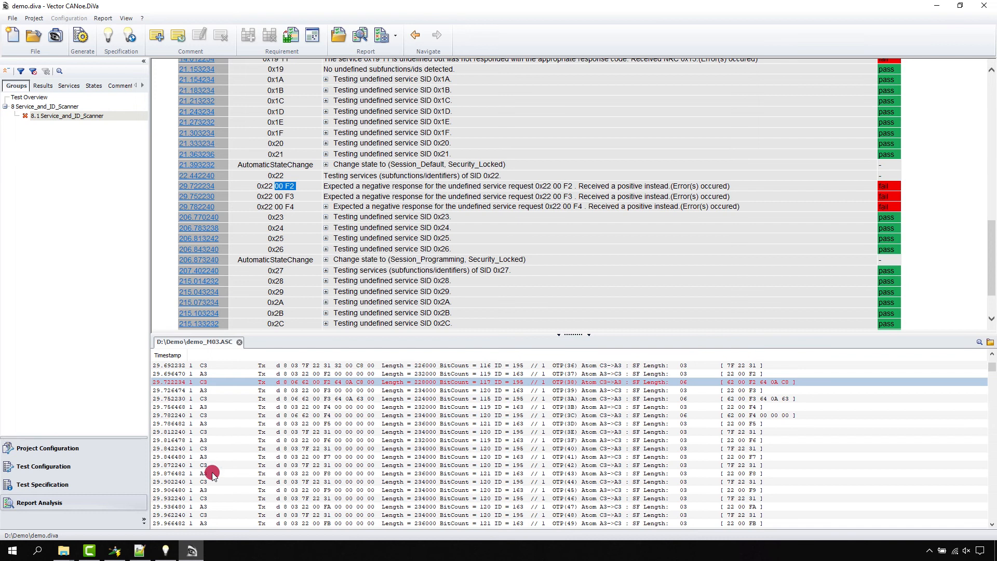
{"action": "mouse_move", "coordinate": [704, 175]}
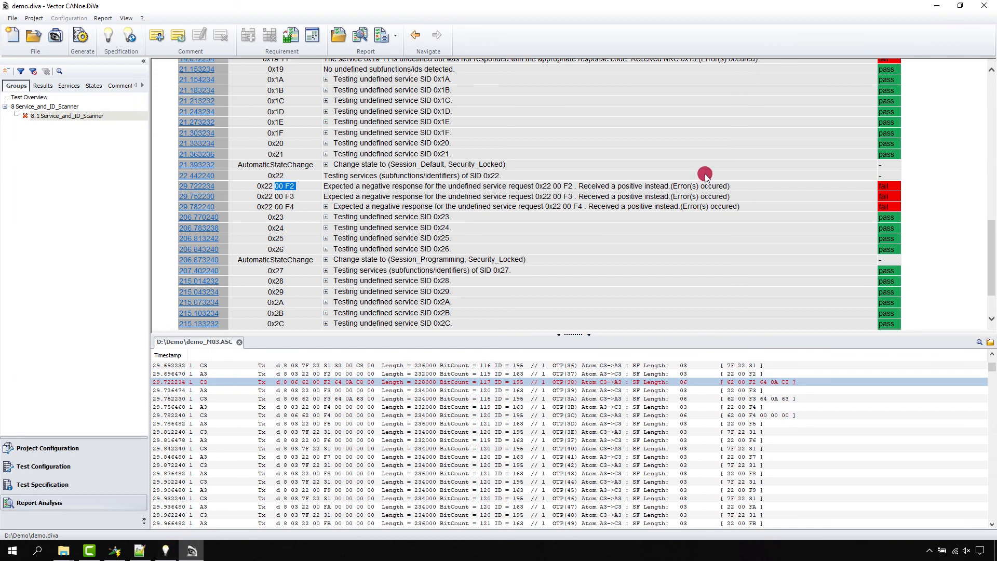
{"action": "mouse_move", "coordinate": [676, 186]}
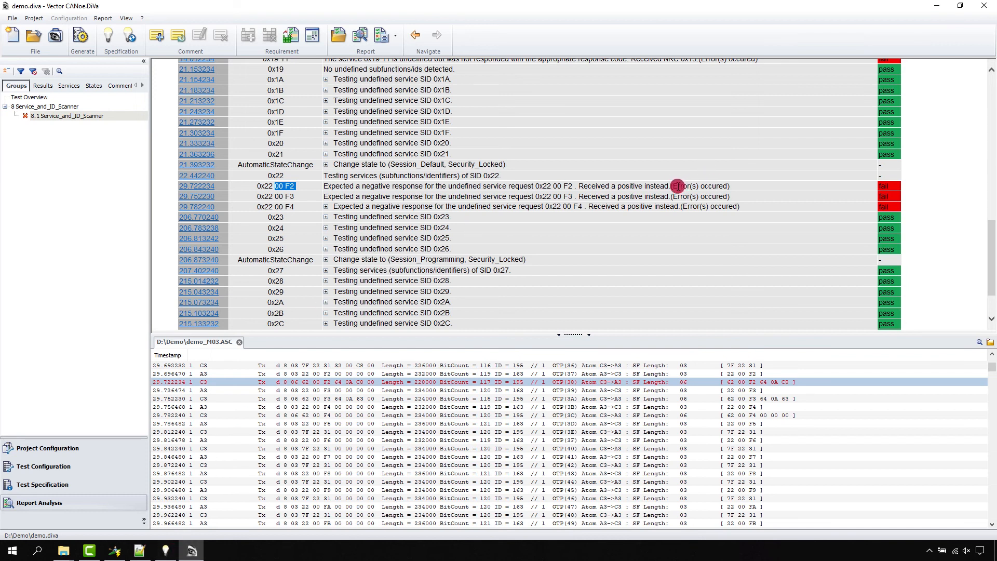
{"action": "scroll", "scroll_direction": "up", "scroll_amount": 3}
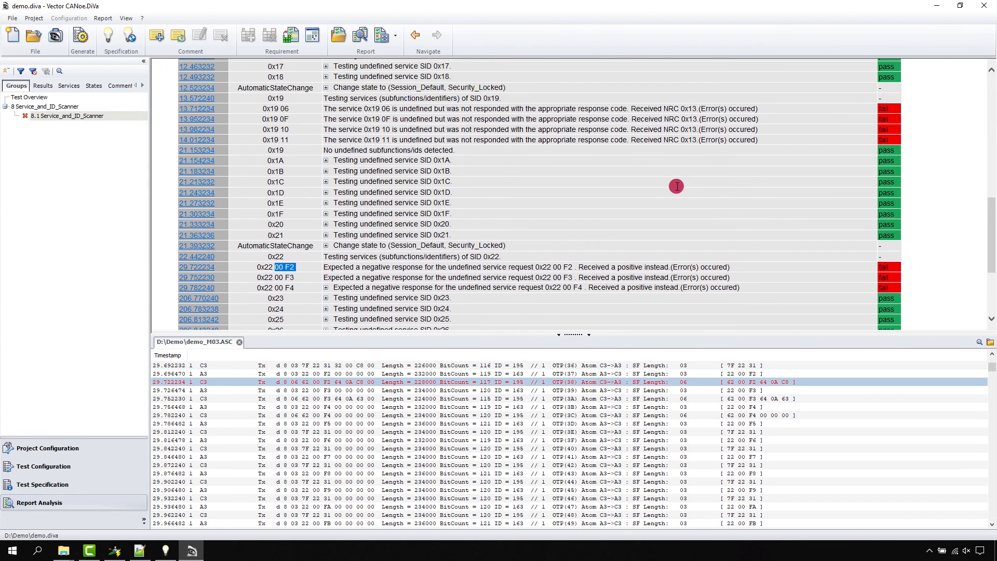
{"action": "mouse_move", "coordinate": [676, 190]}
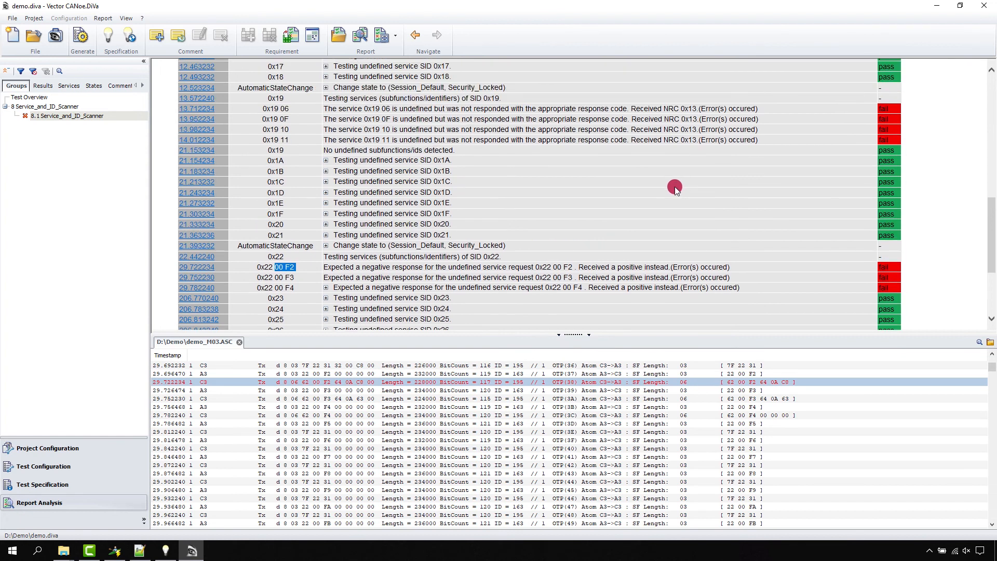
{"action": "mouse_move", "coordinate": [594, 195]}
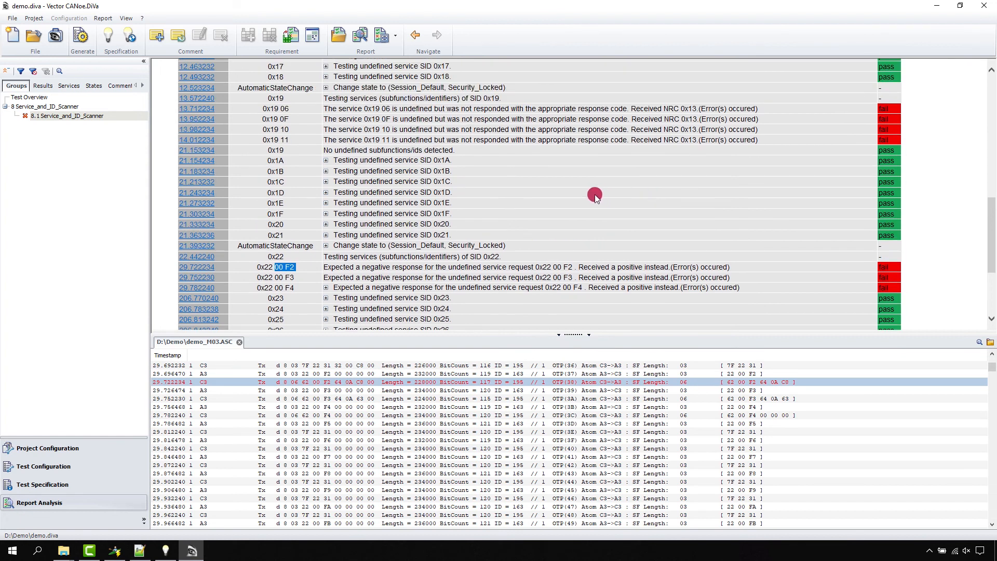